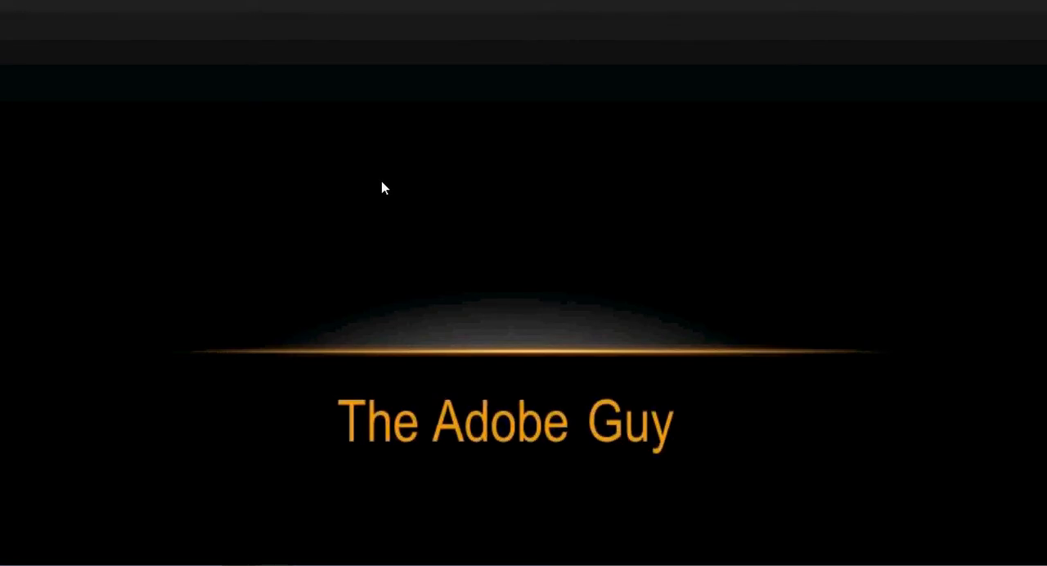
mouse_move(379, 182)
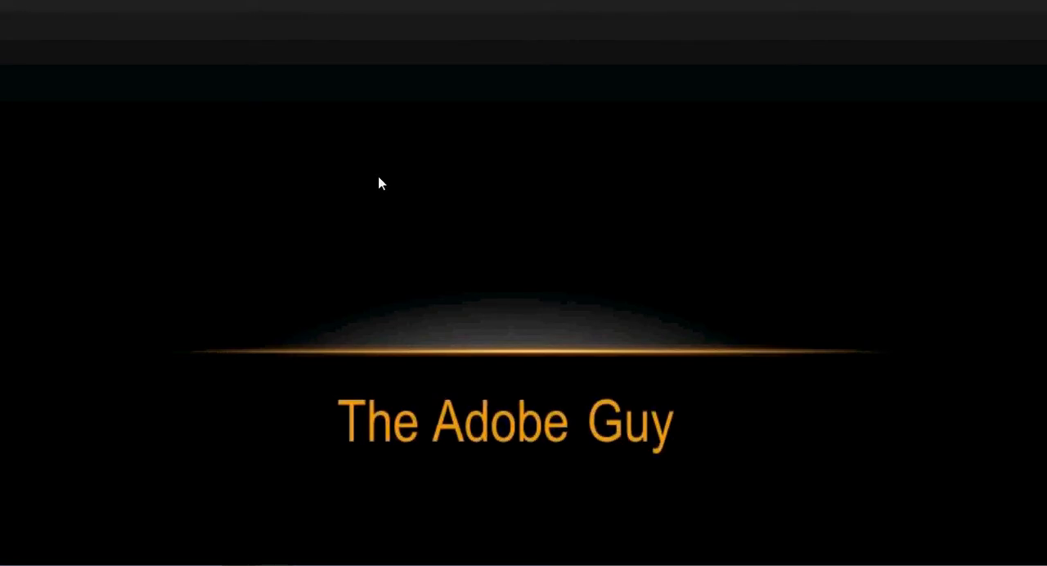
mouse_move(383, 10)
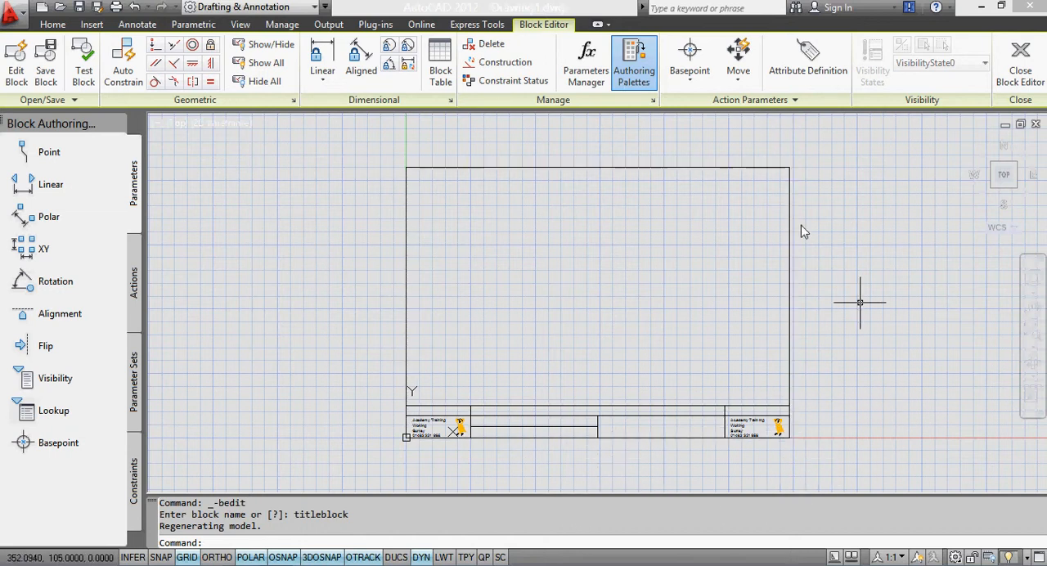
mouse_move(582, 441)
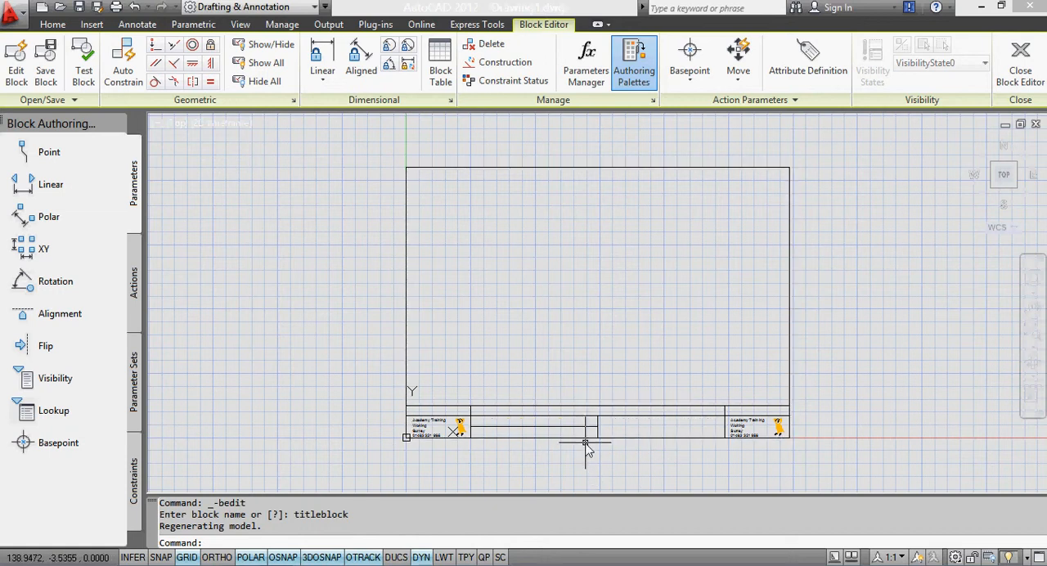
mouse_move(581, 445)
text(L)
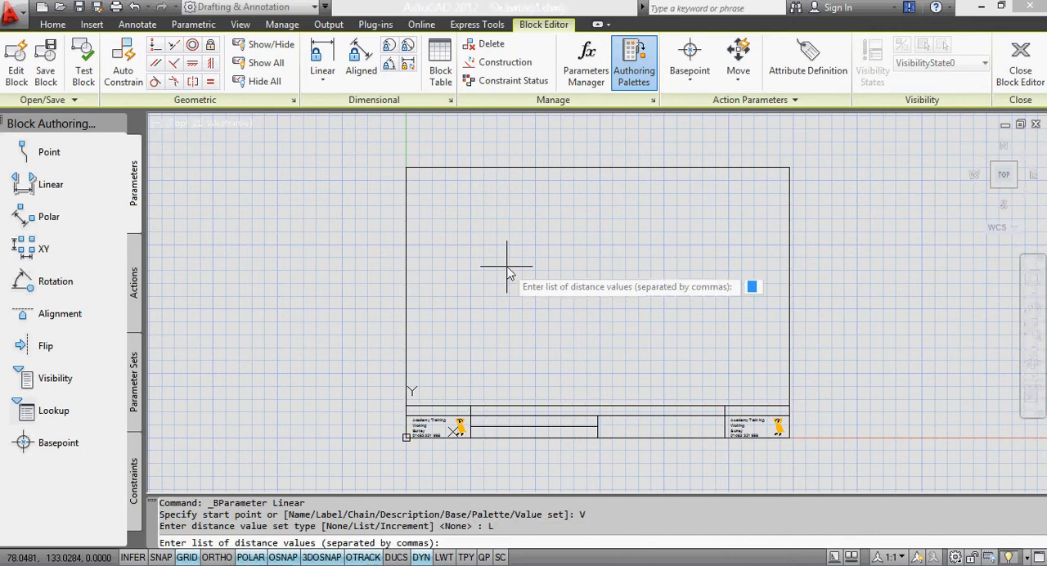
mouse_move(522, 270)
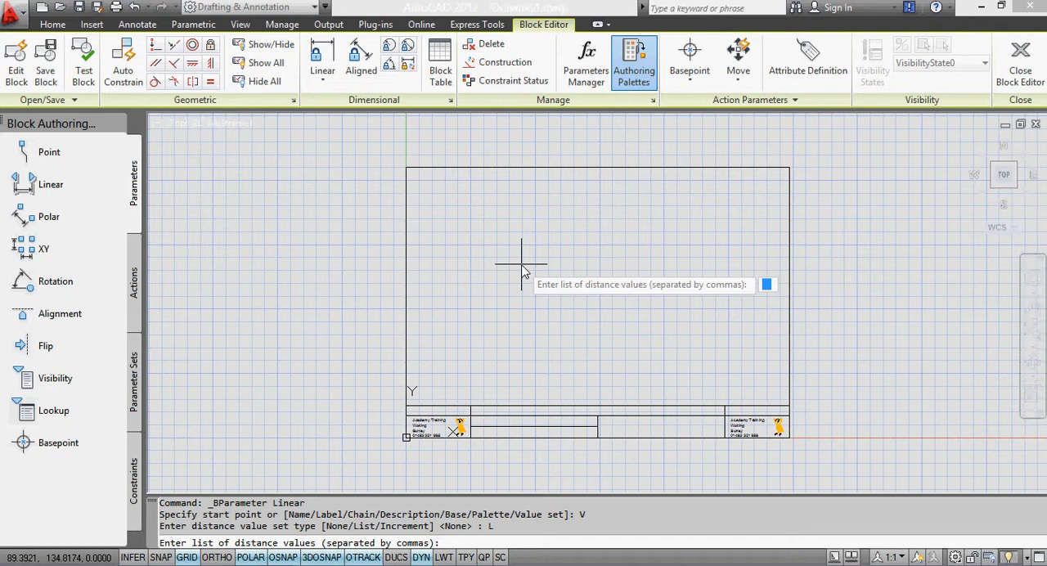
Enter the value list 297,420 for Distance1 and place it along the bottom edge to the right corner.
text(297)
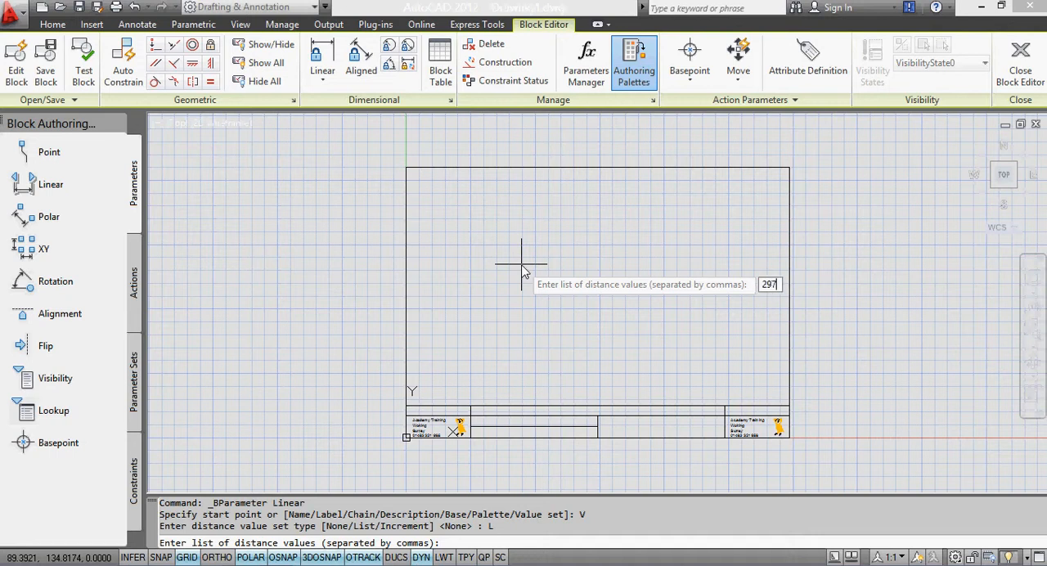
text(,)
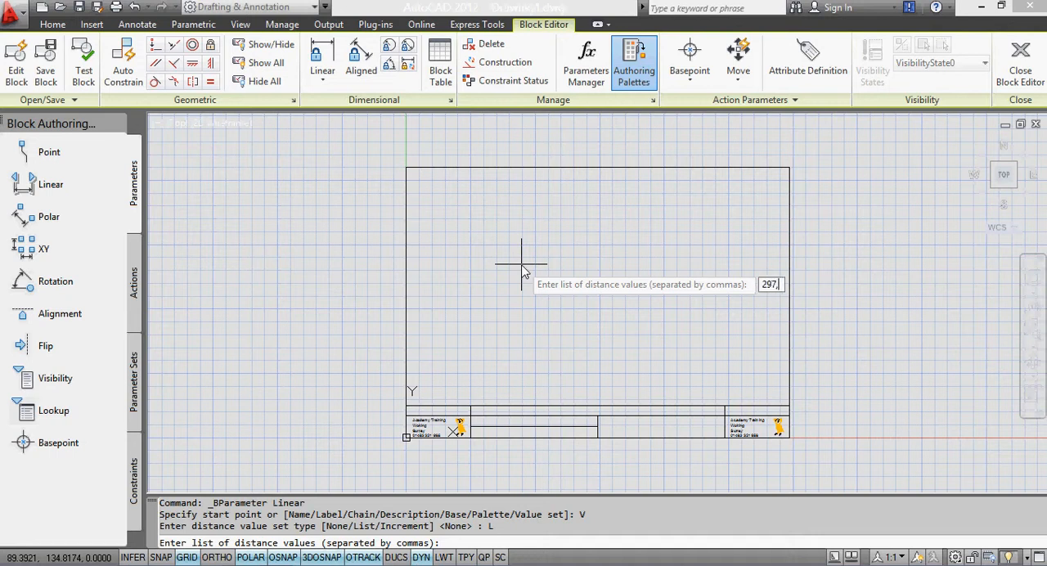
text(420)
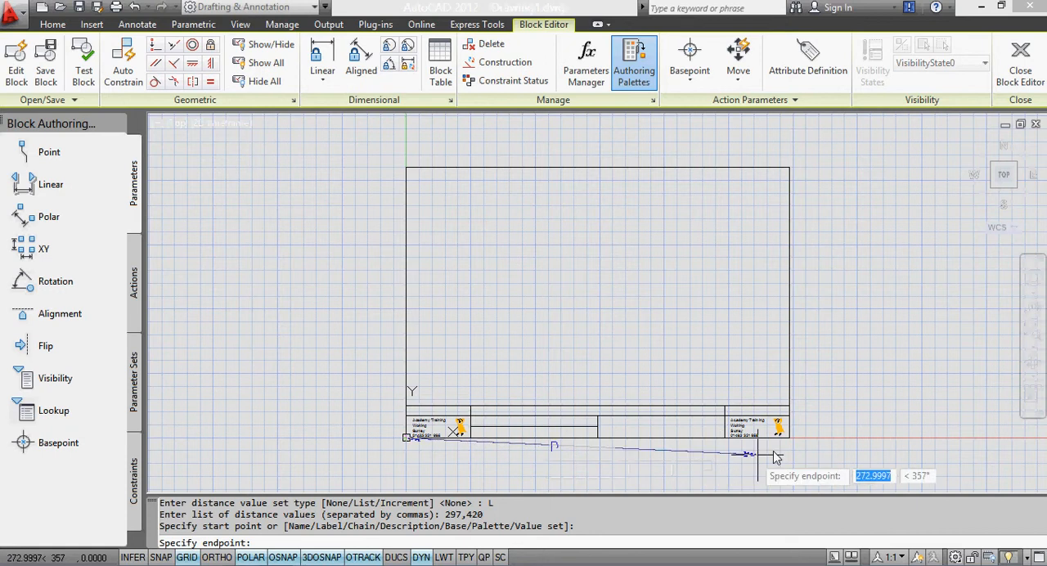
click(790, 437)
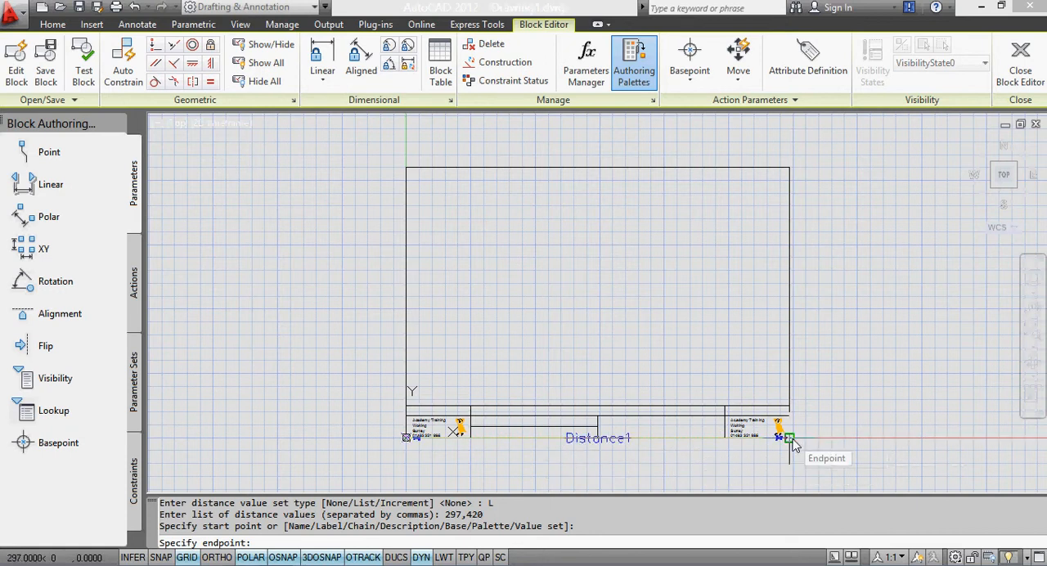
click(792, 438)
text(V)
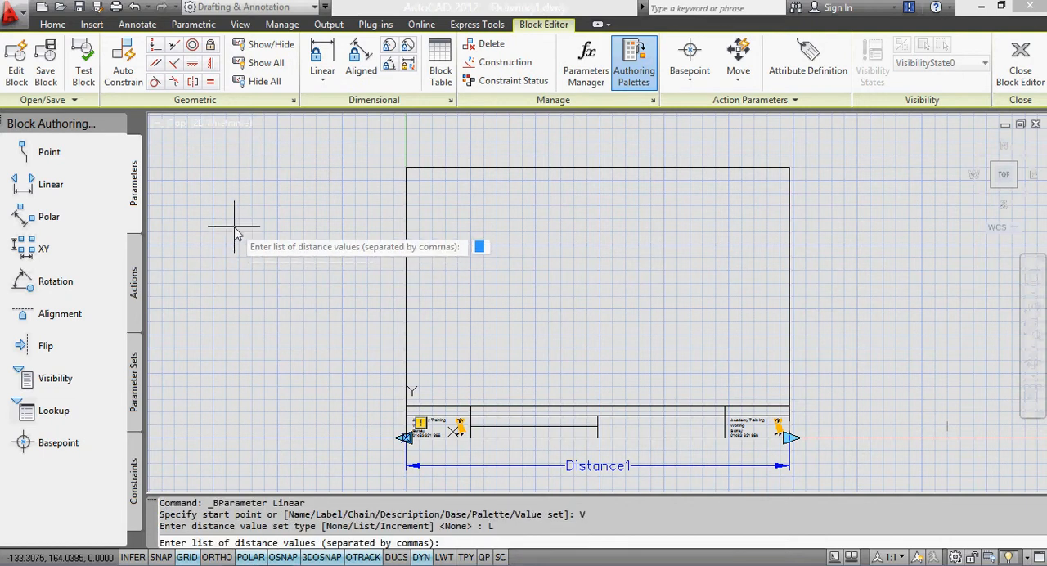
Enter the value list 210,297 for the vertical Distance2 parameter.
text(2)
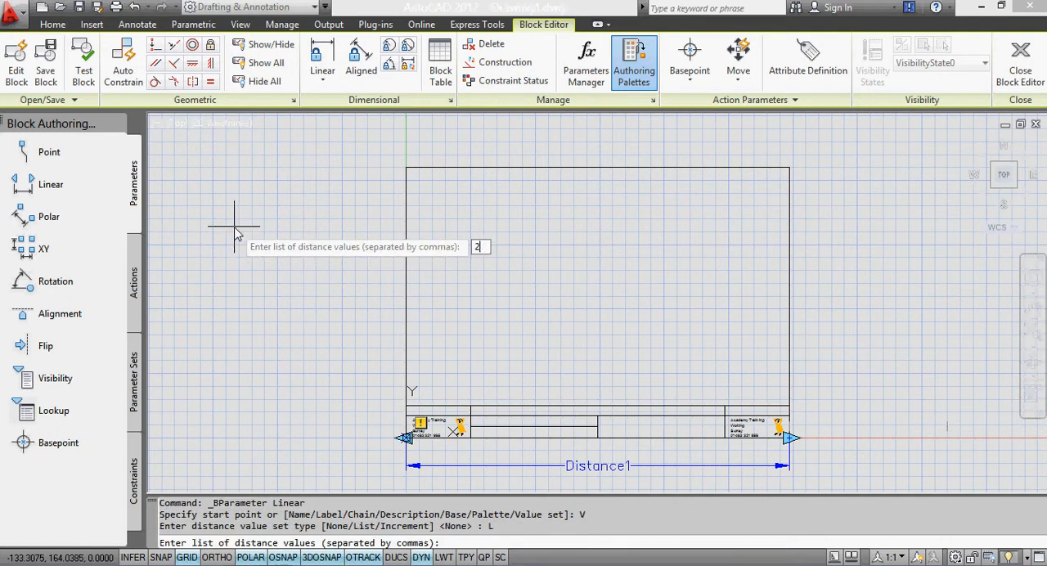
text(210,2)
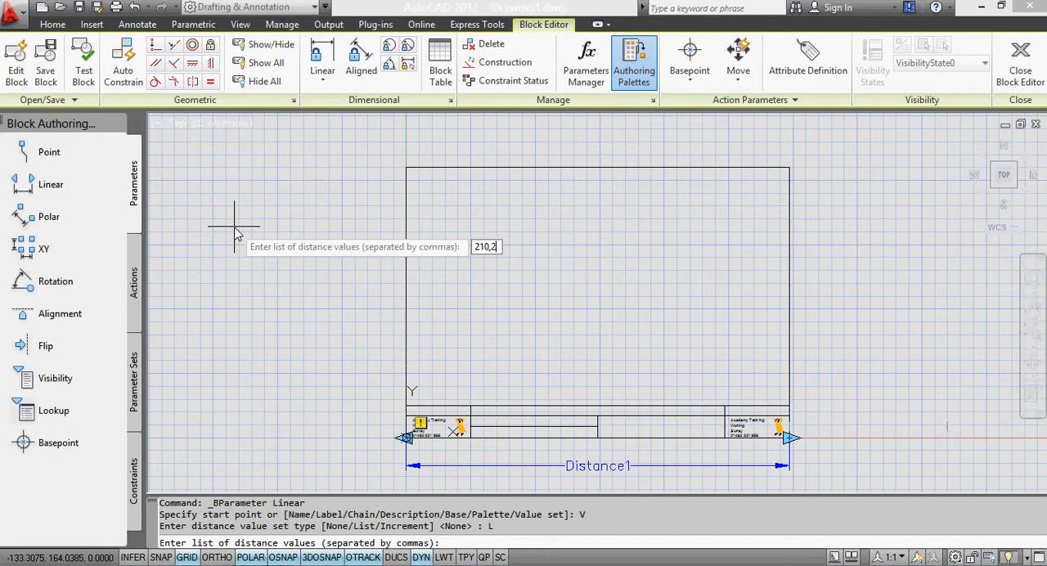
text(97)
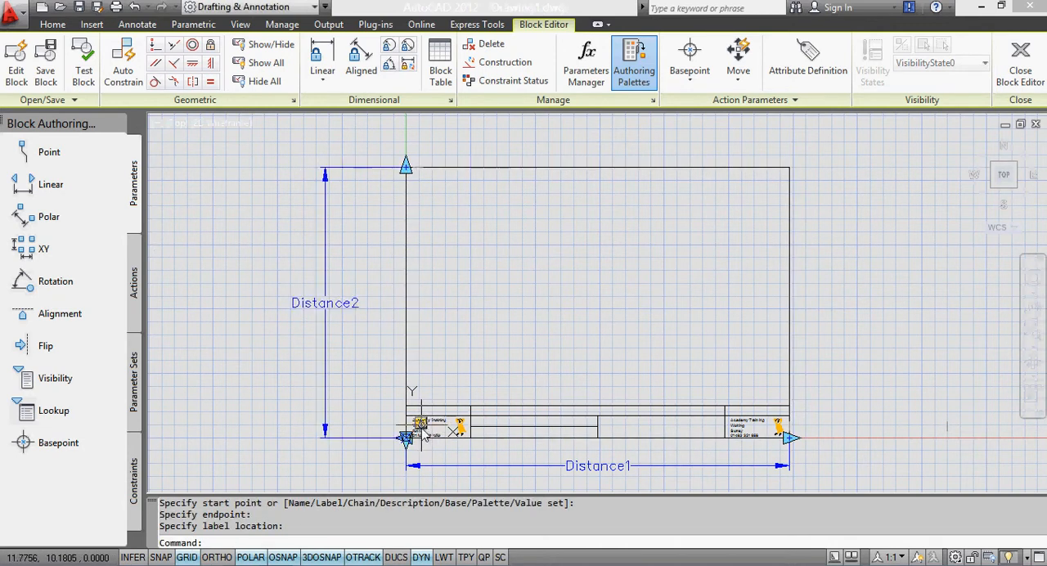
mouse_move(151, 286)
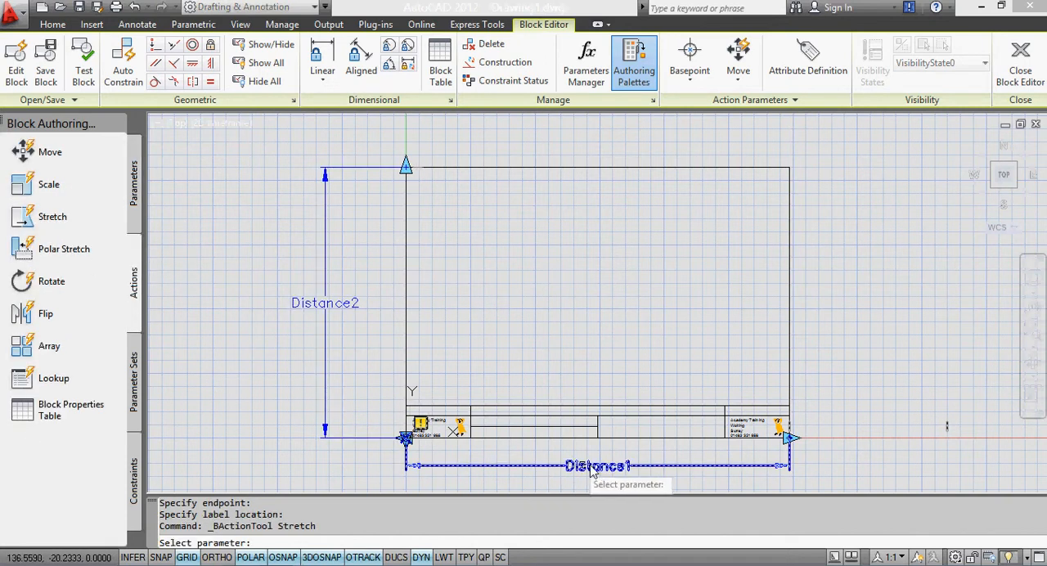
Attach a stretch action to Distance1's right endpoint.
click(795, 438)
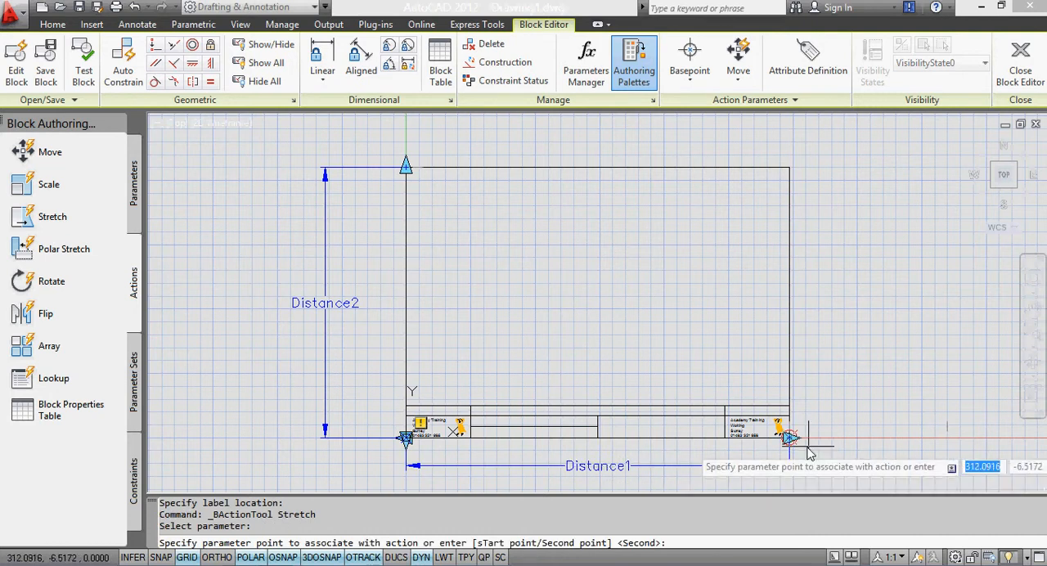
click(789, 445)
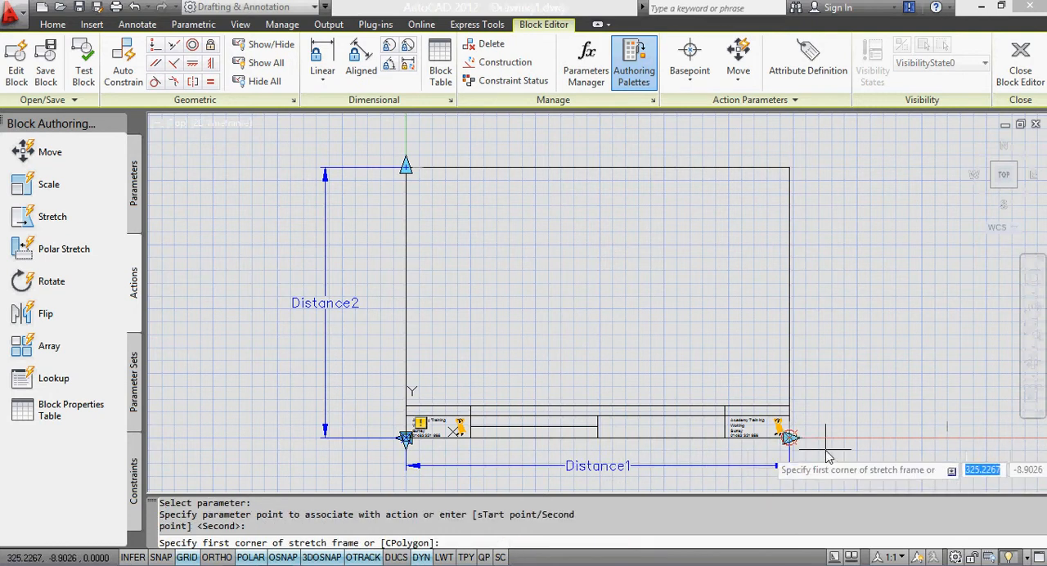
mouse_move(831, 461)
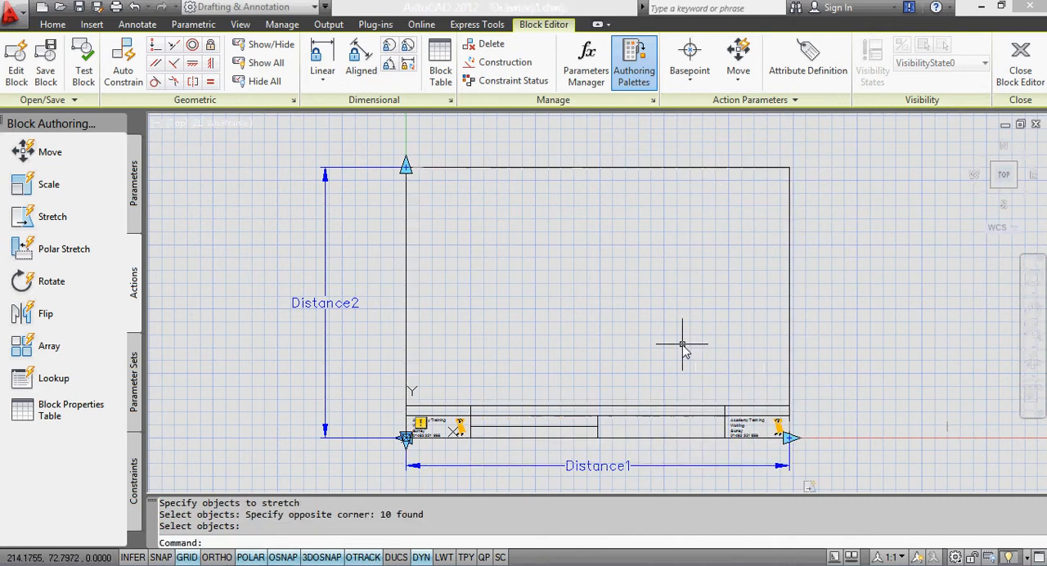
mouse_move(792, 450)
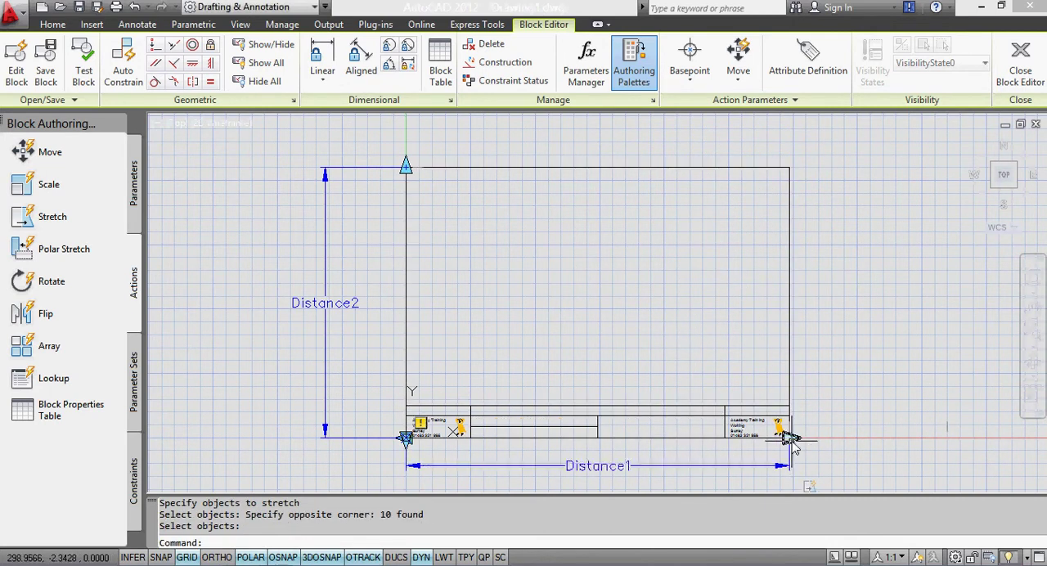
mouse_move(792, 448)
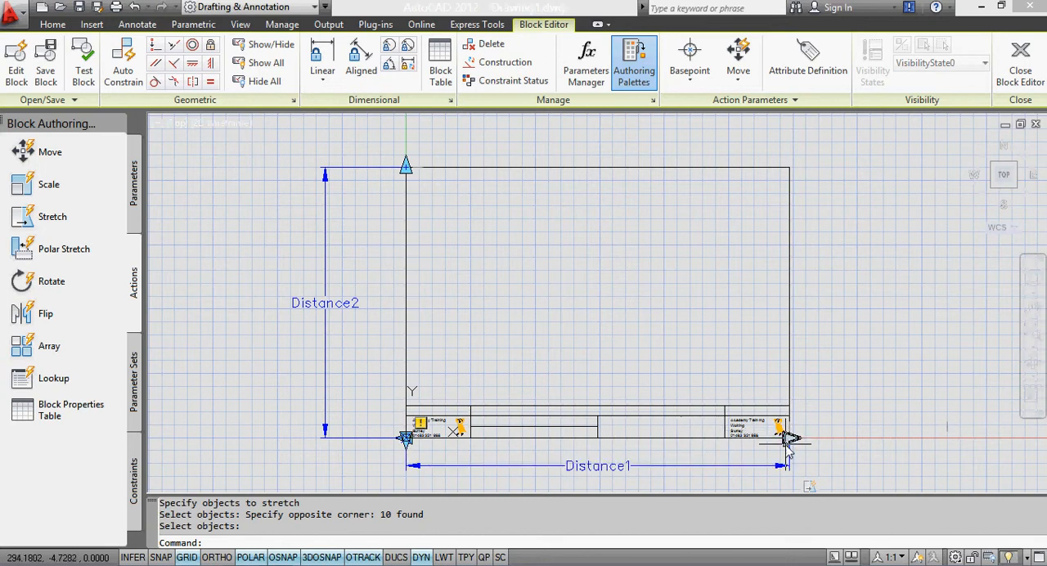
mouse_move(946, 458)
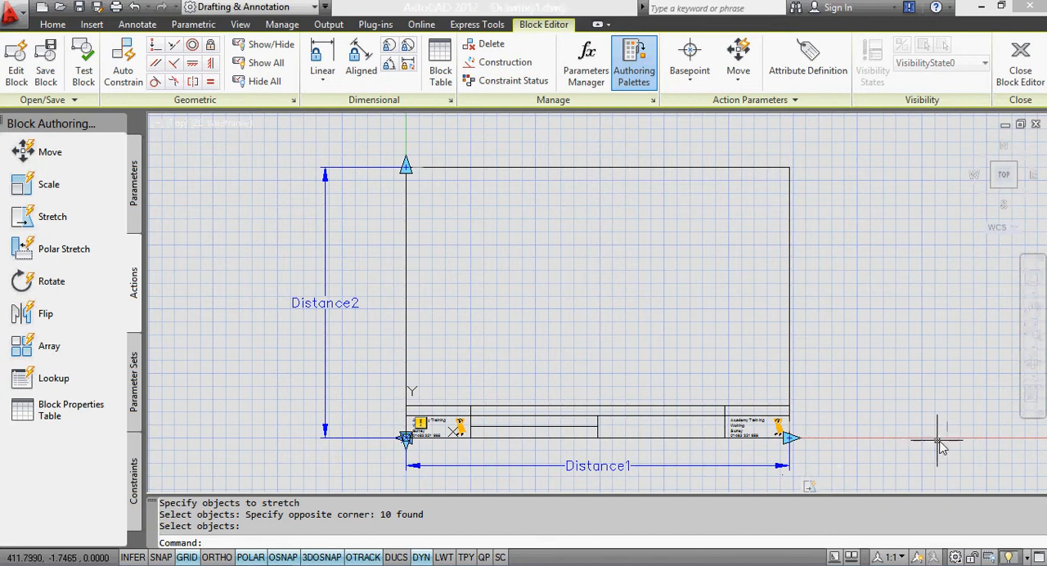
mouse_move(297, 288)
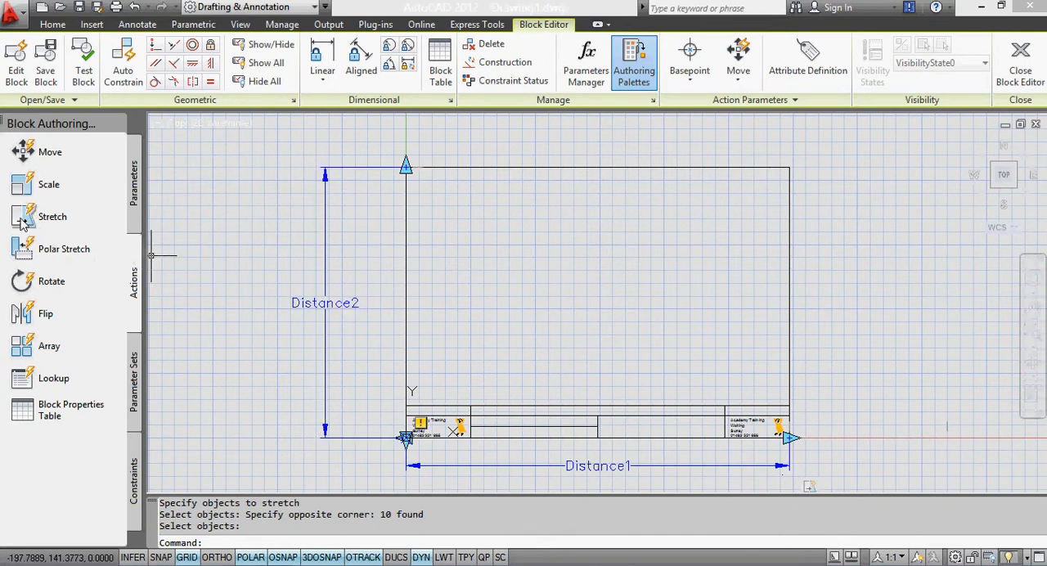
Attach a stretch action to Distance2's top point and select the top border lines to stretch.
click(324, 303)
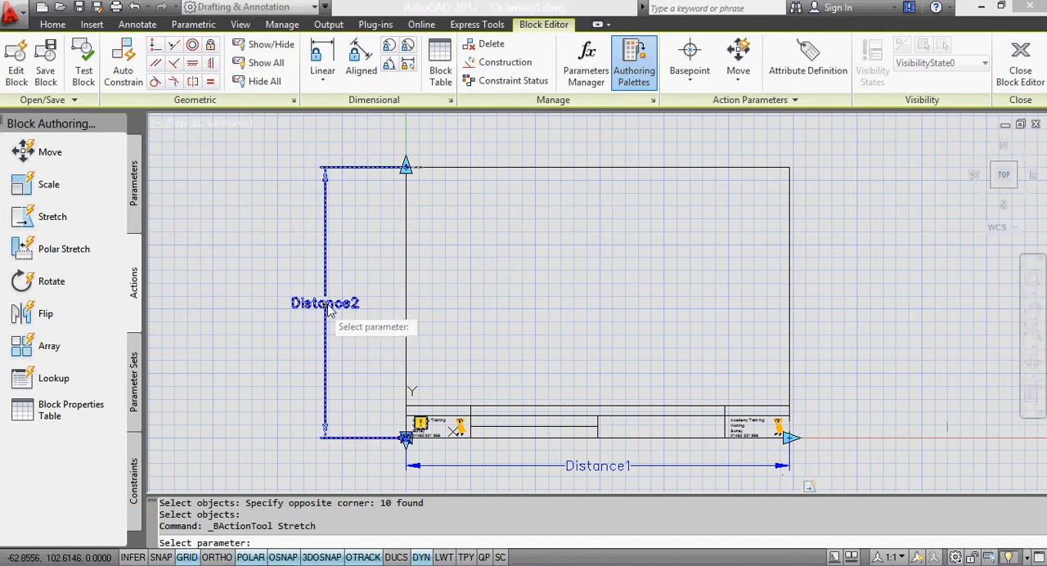
click(405, 167)
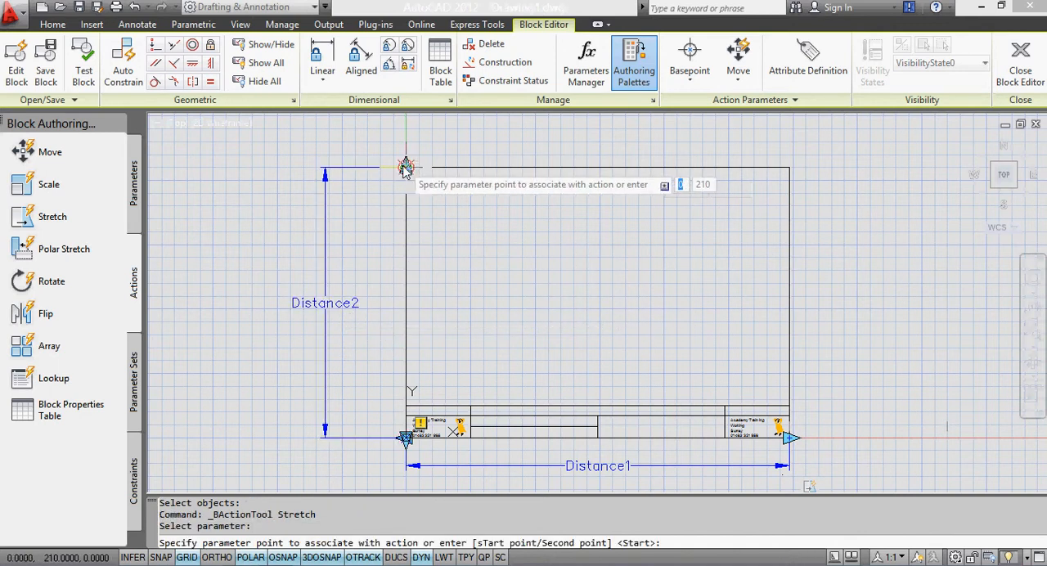
click(406, 167)
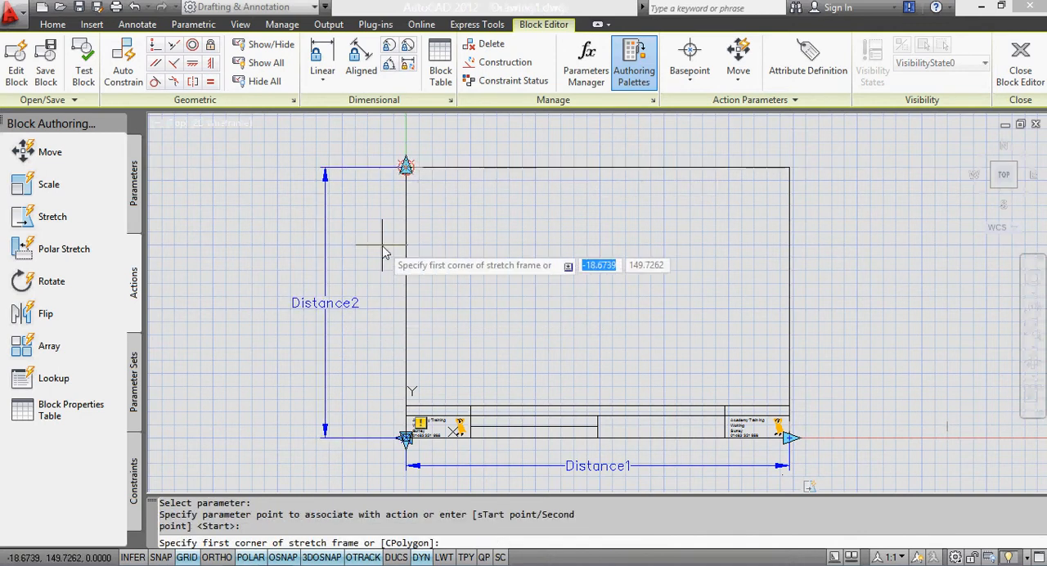
click(380, 252)
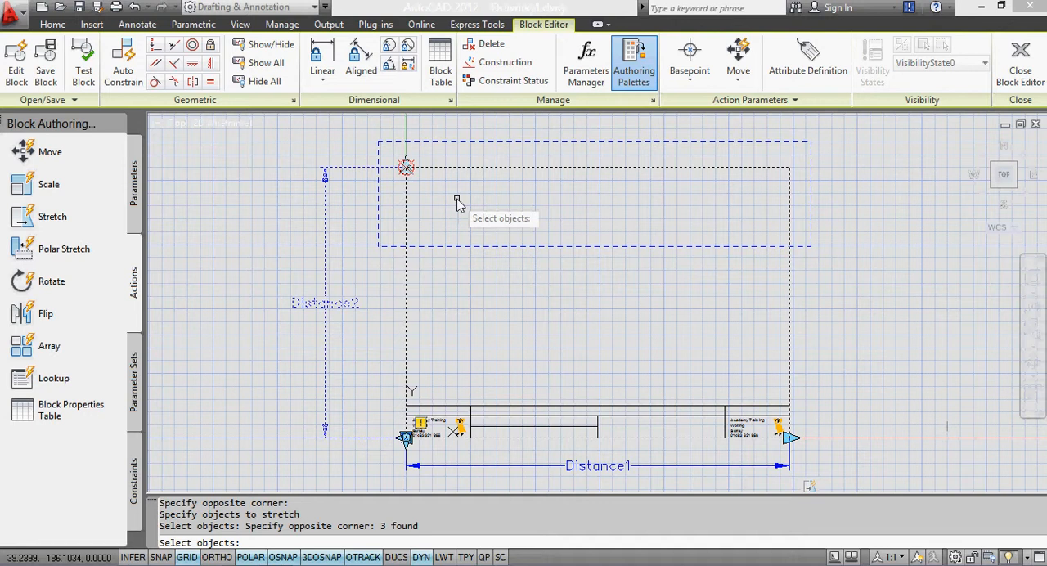
click(455, 201)
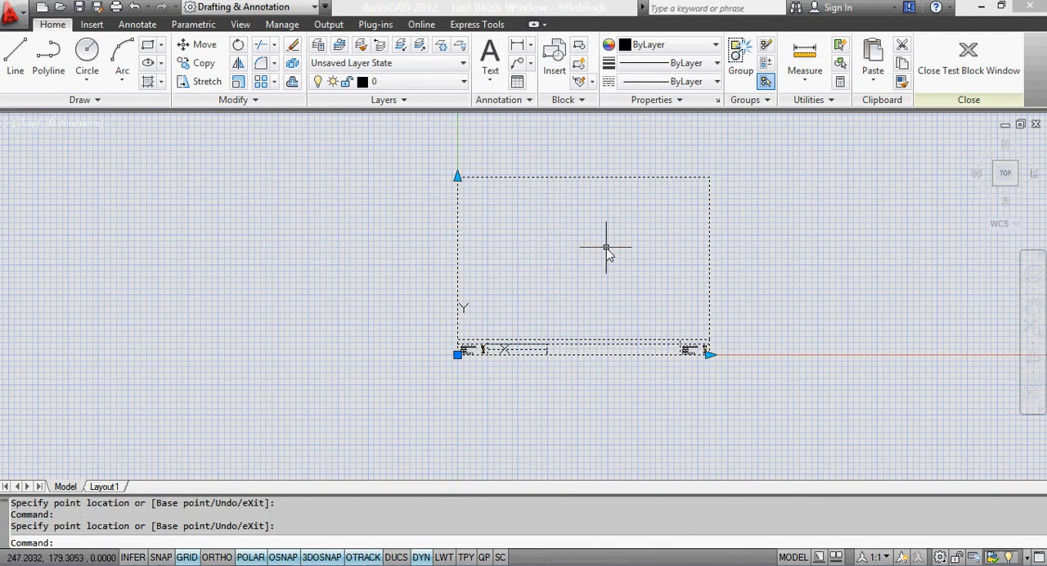
mouse_move(609, 257)
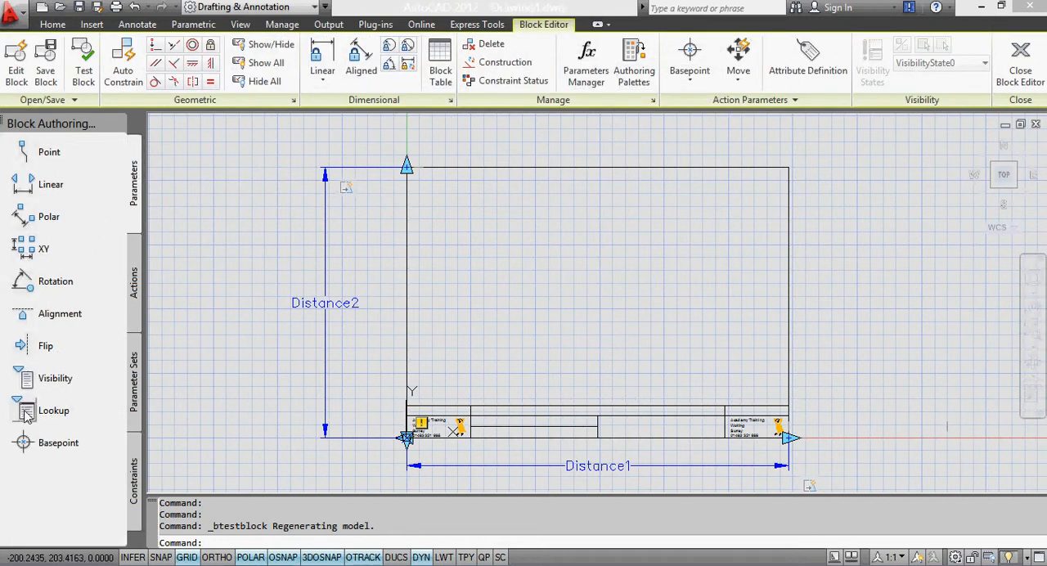
Start adding a lookup parameter from the Parameters palette.
click(53, 411)
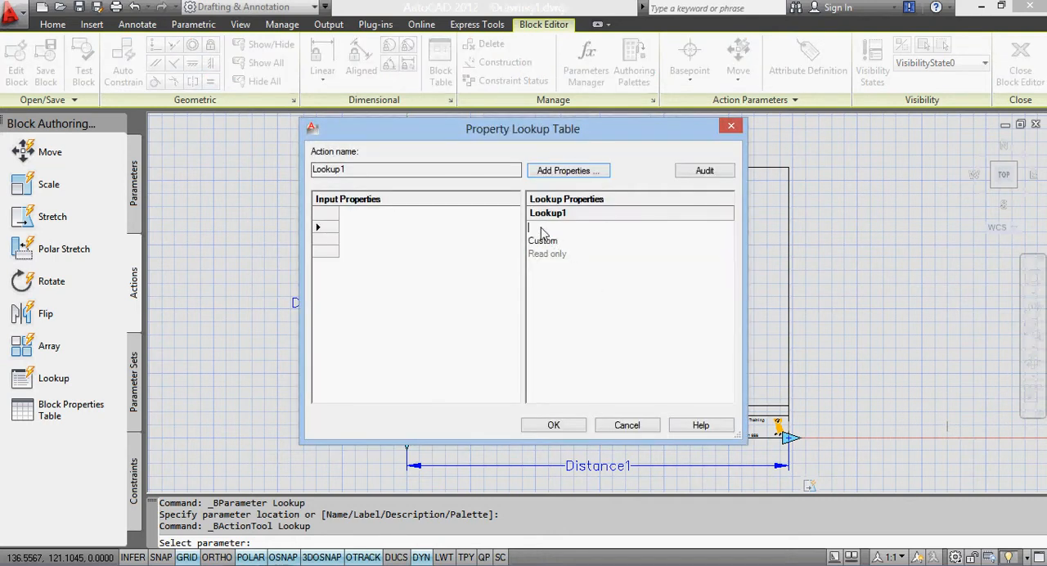
Name the lookup rows and add Distance1 with 297 for A4L and 420 for A3L.
text(A4L)
text(A3L)
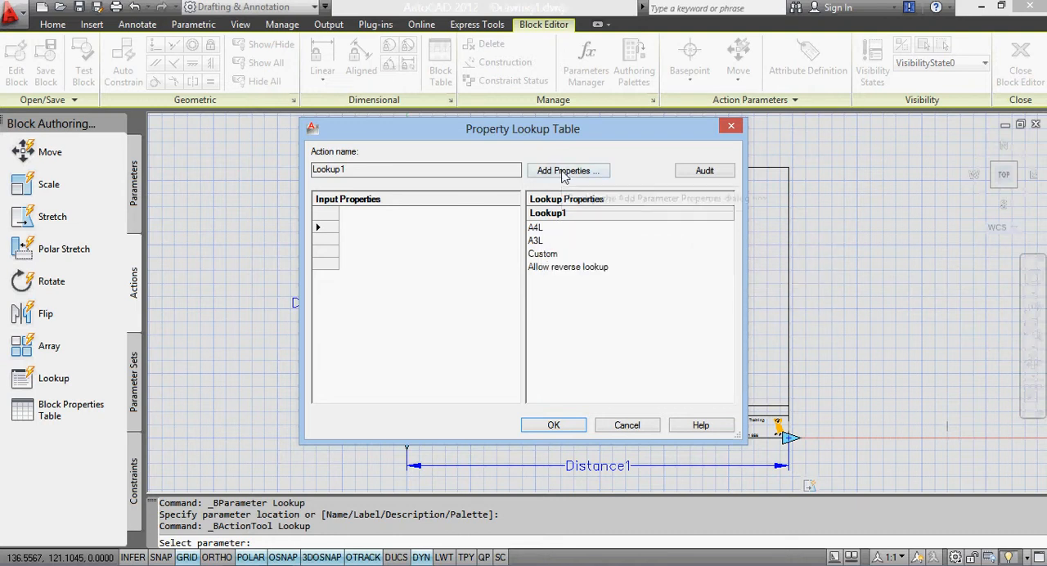
click(568, 171)
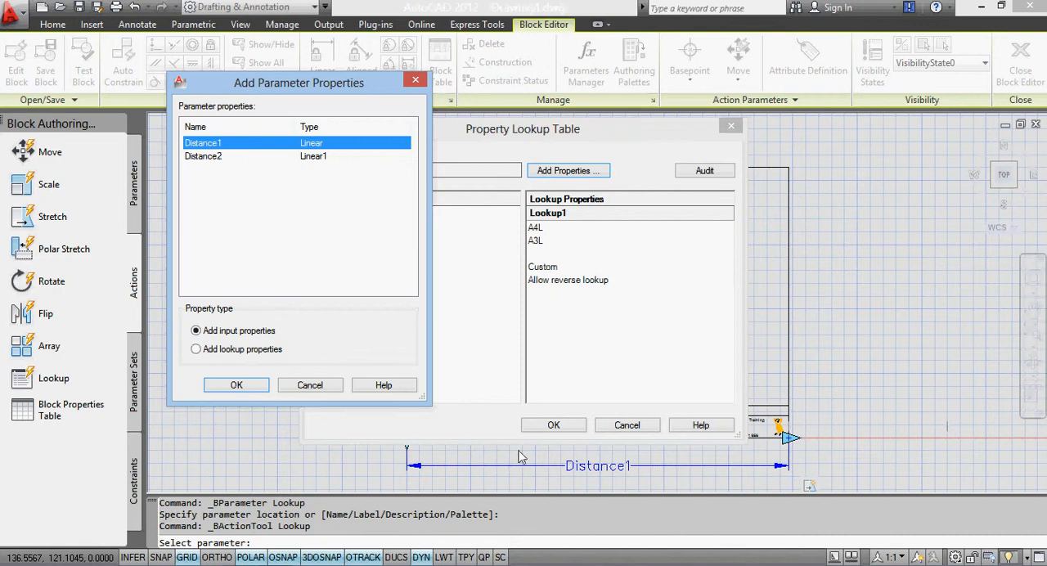
click(236, 385)
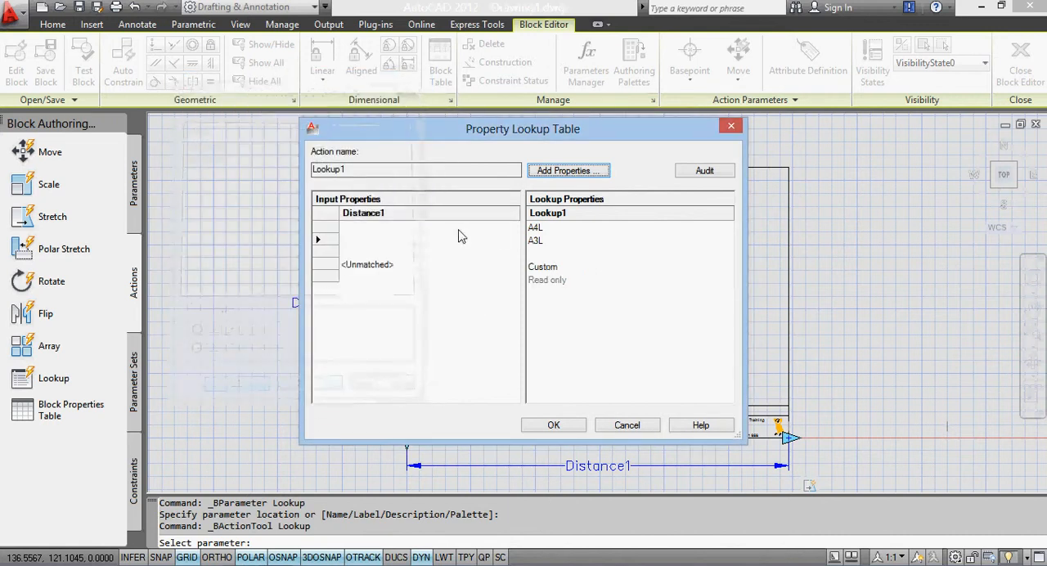
click(422, 230)
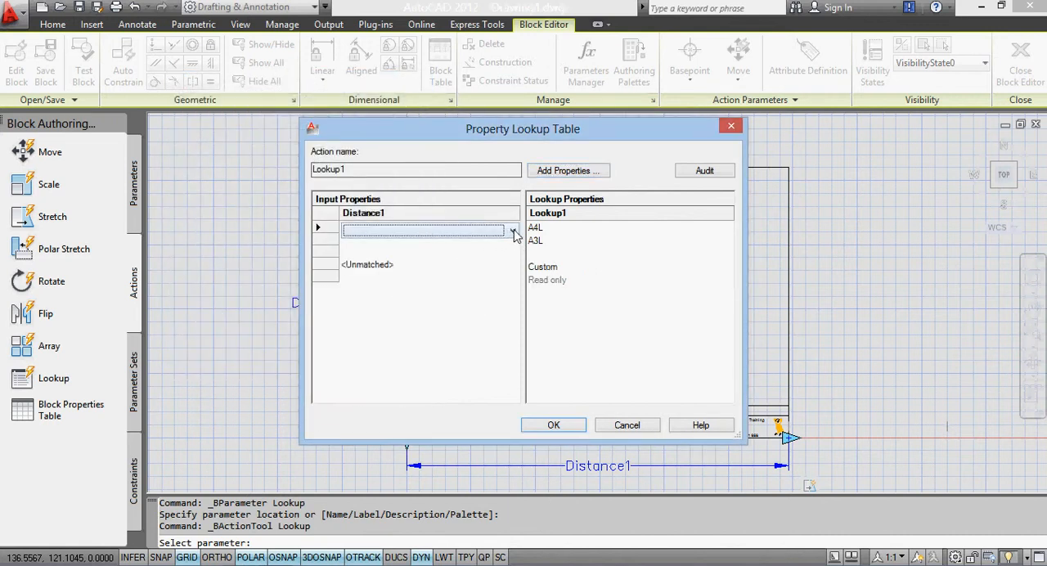
click(514, 229)
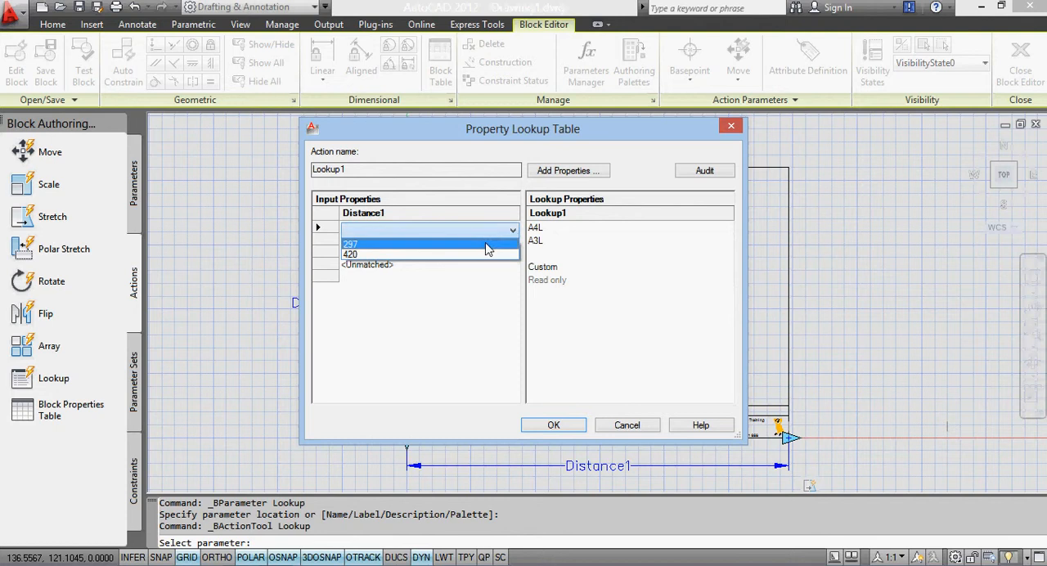
click(350, 244)
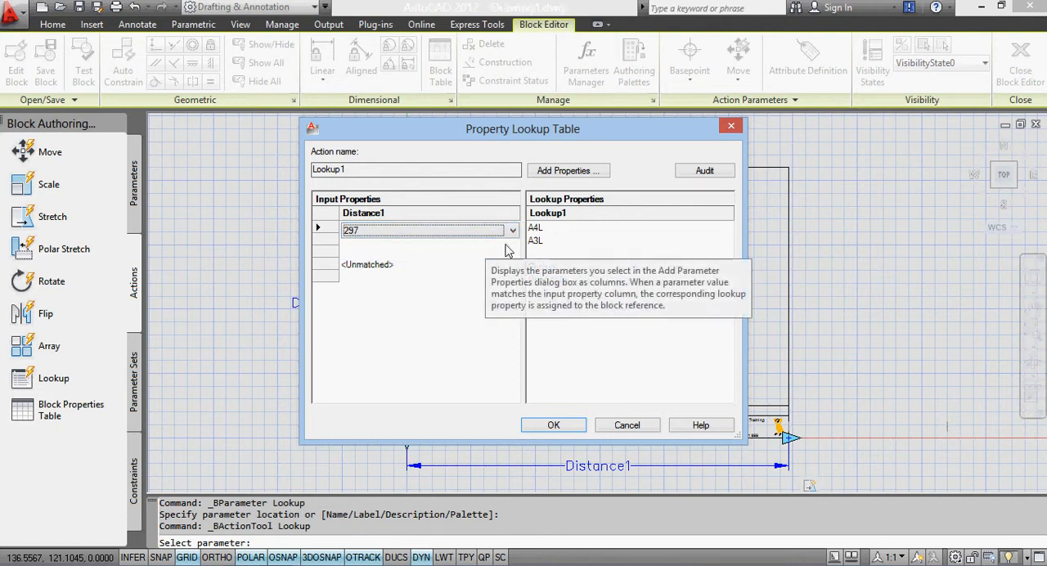
click(512, 229)
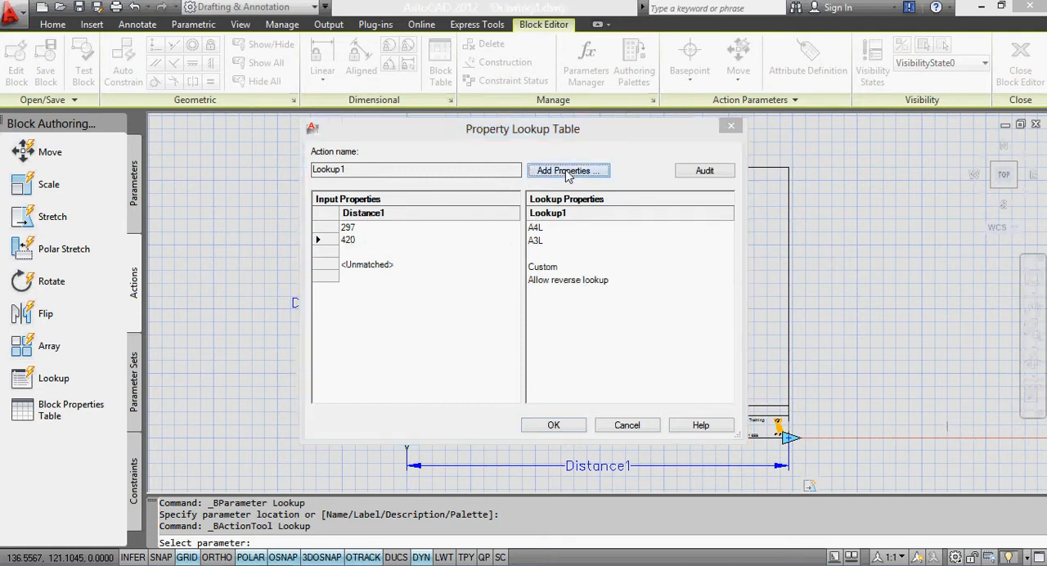
Add Distance2 to the lookup table with 210 for A4L and 297 for A3L.
click(566, 170)
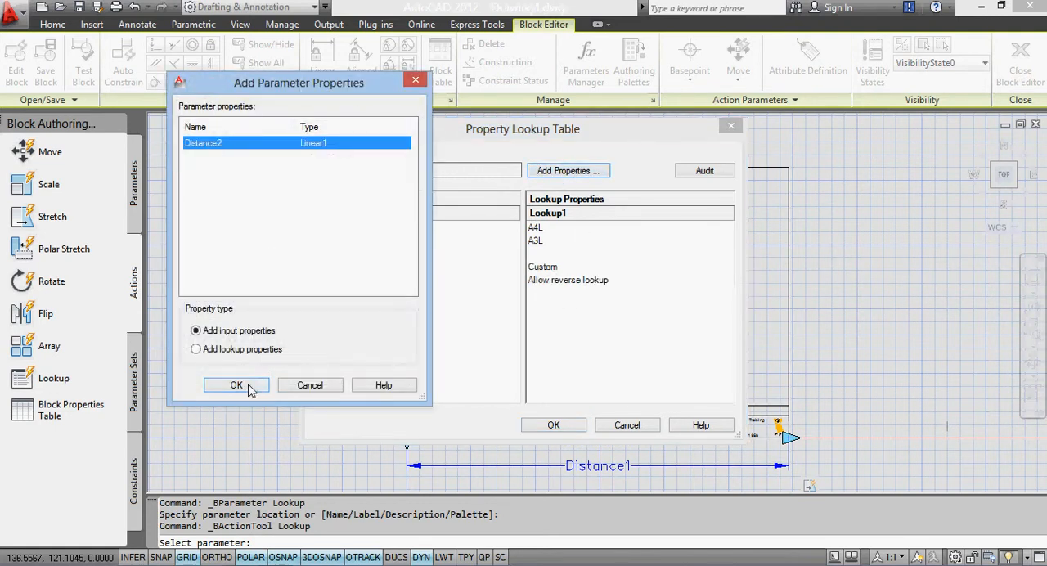
click(236, 386)
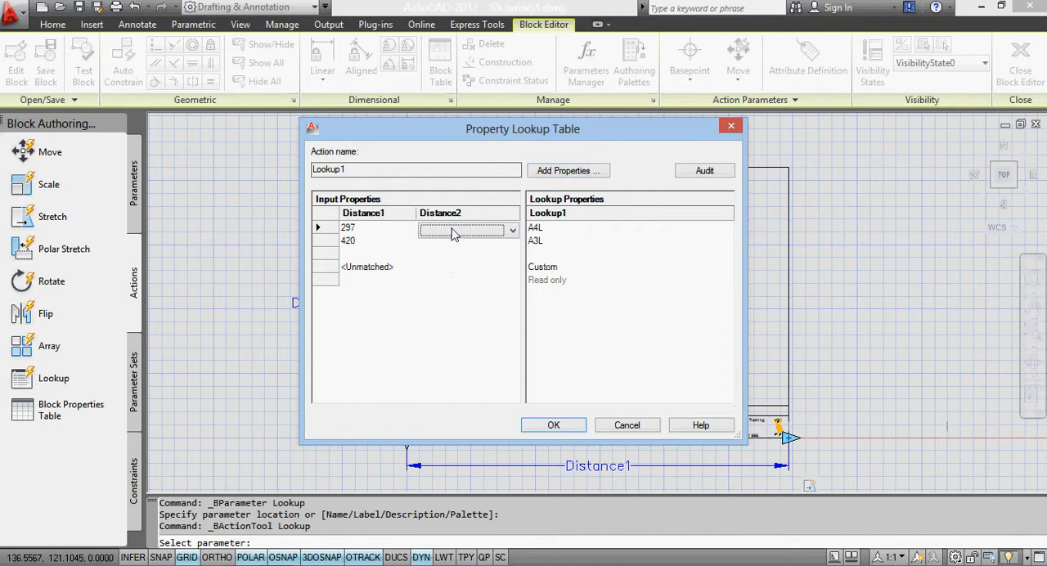
click(510, 230)
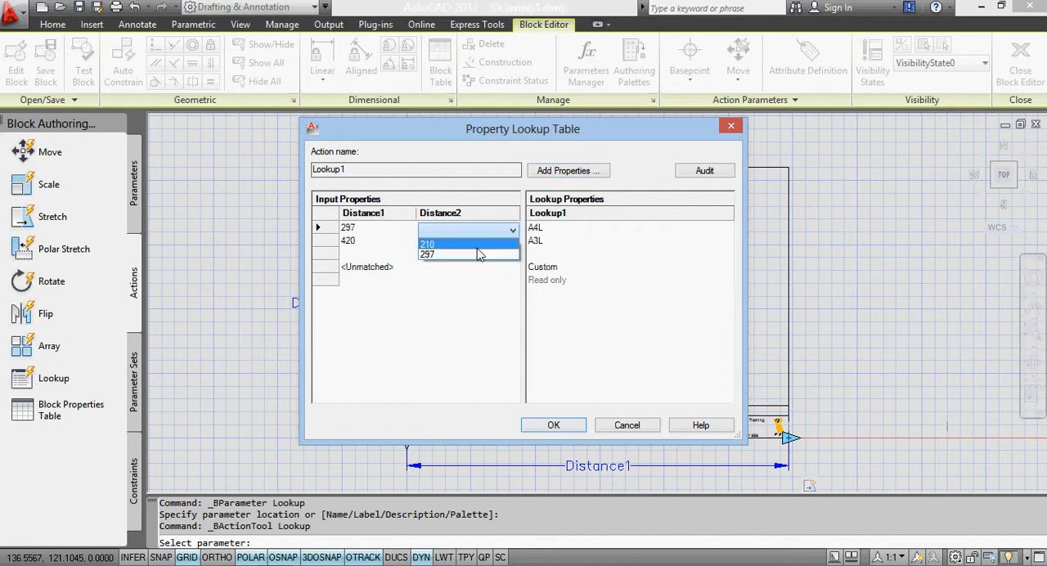
click(451, 244)
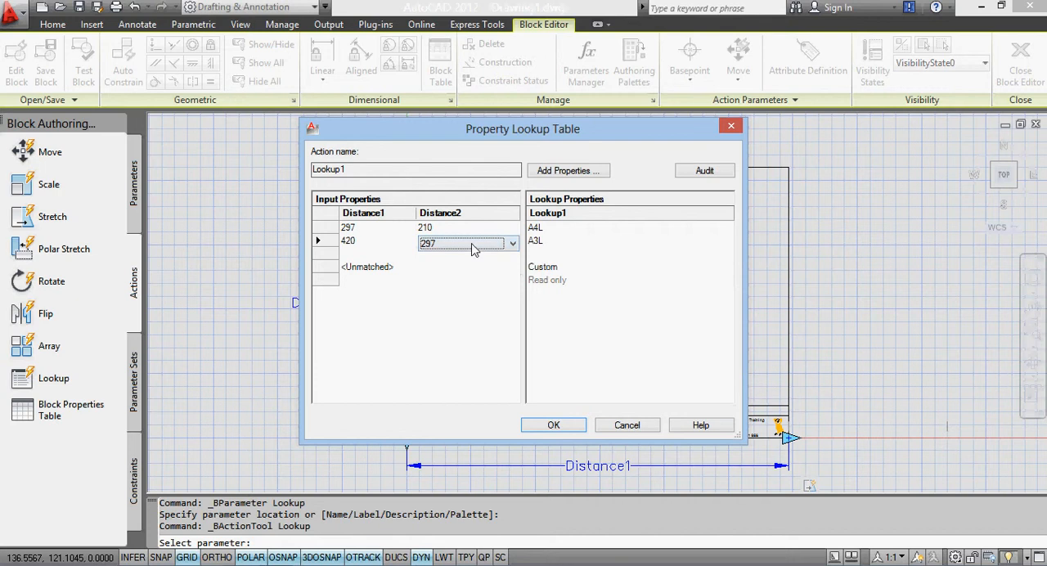
click(553, 425)
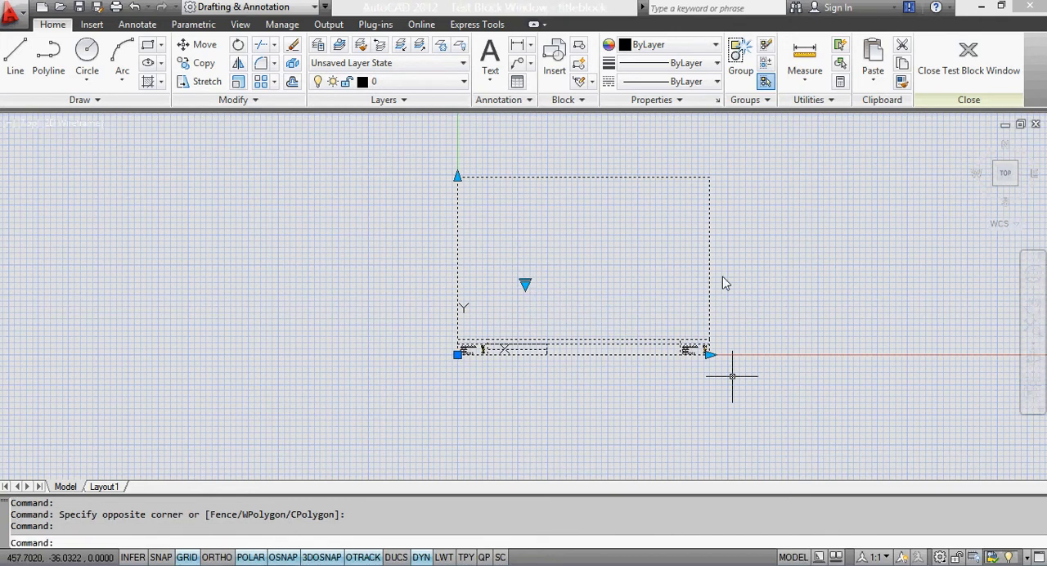
mouse_move(726, 376)
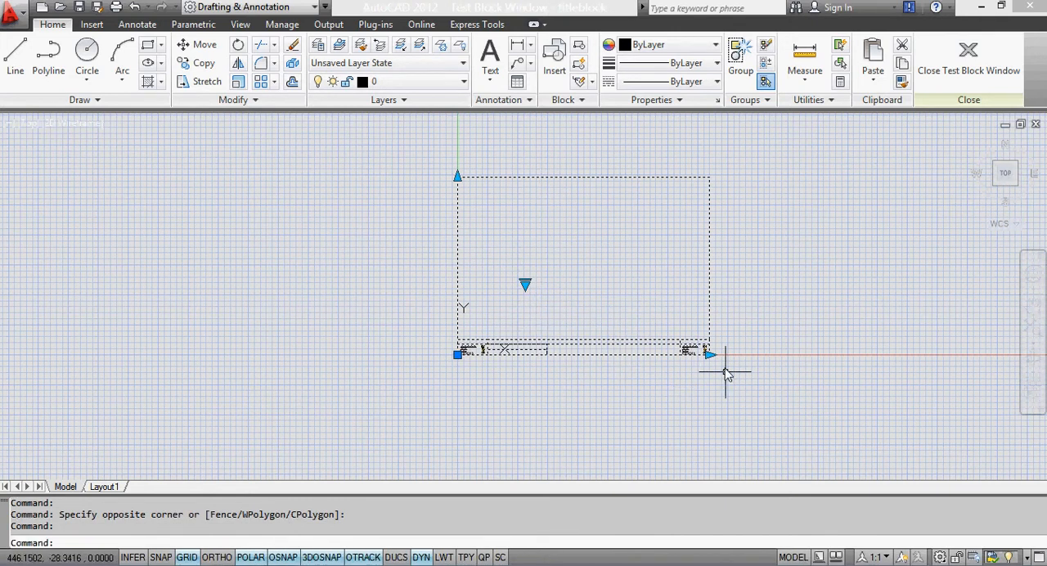
mouse_move(458, 177)
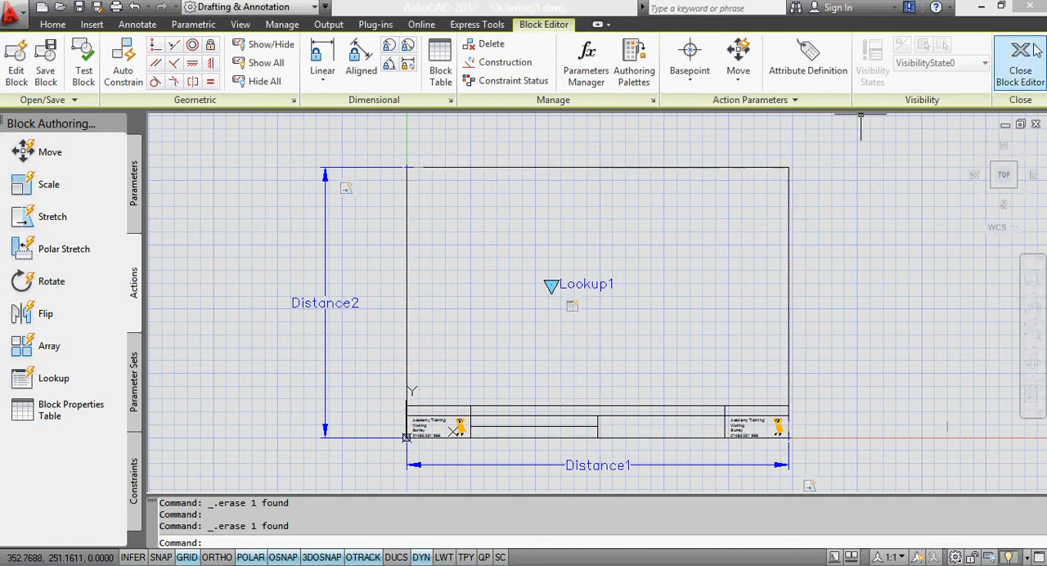
Save the block, insert titleblock into model space and switch its lookup to A3L.
click(1015, 52)
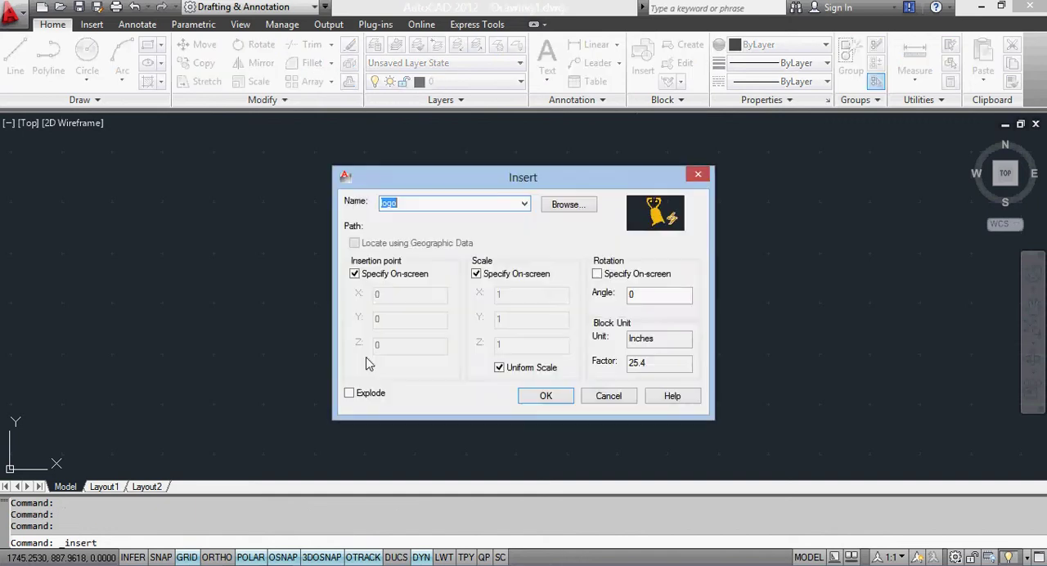
click(524, 203)
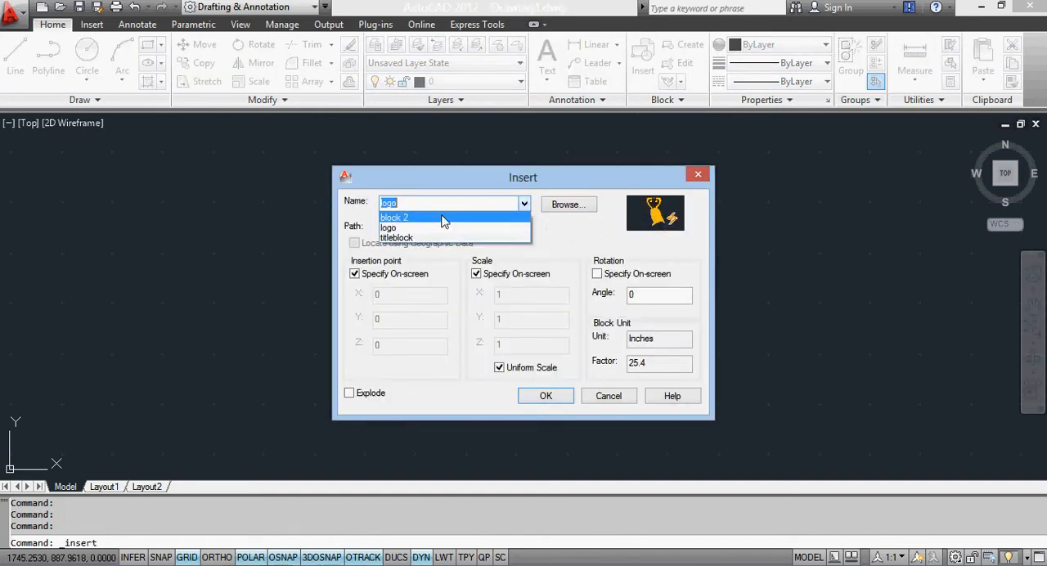
click(396, 237)
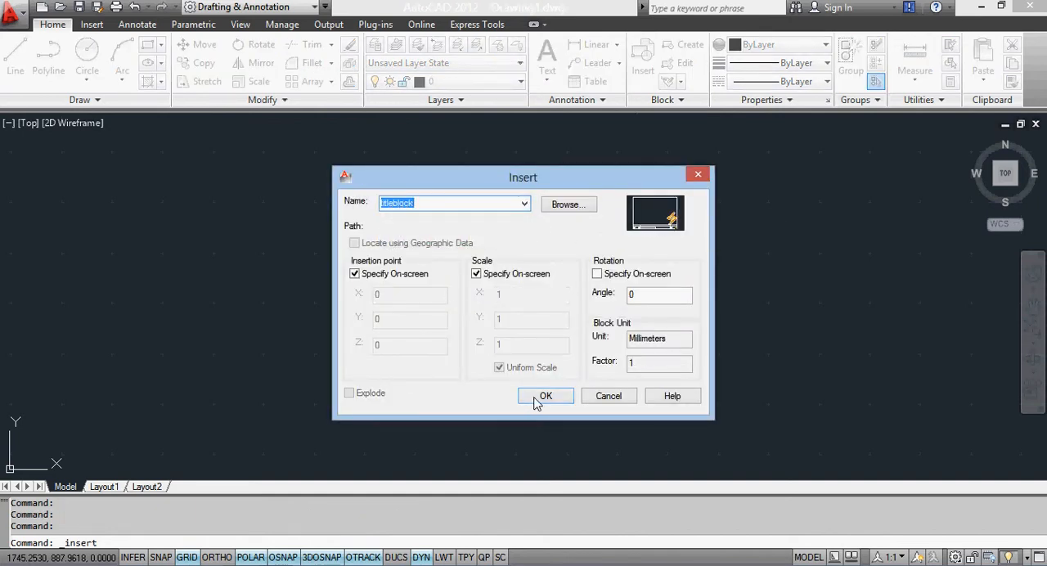
click(547, 396)
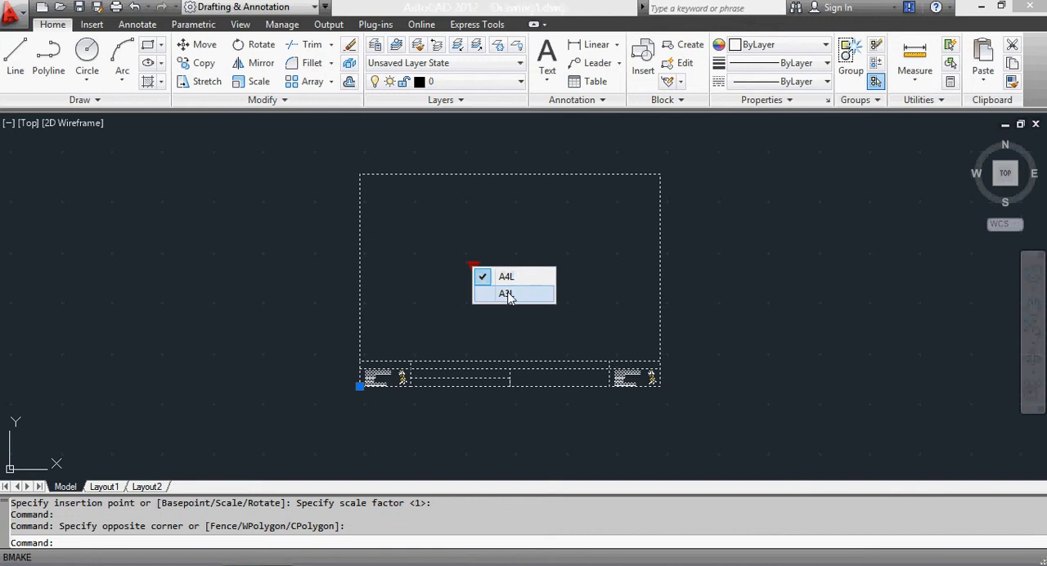
click(507, 295)
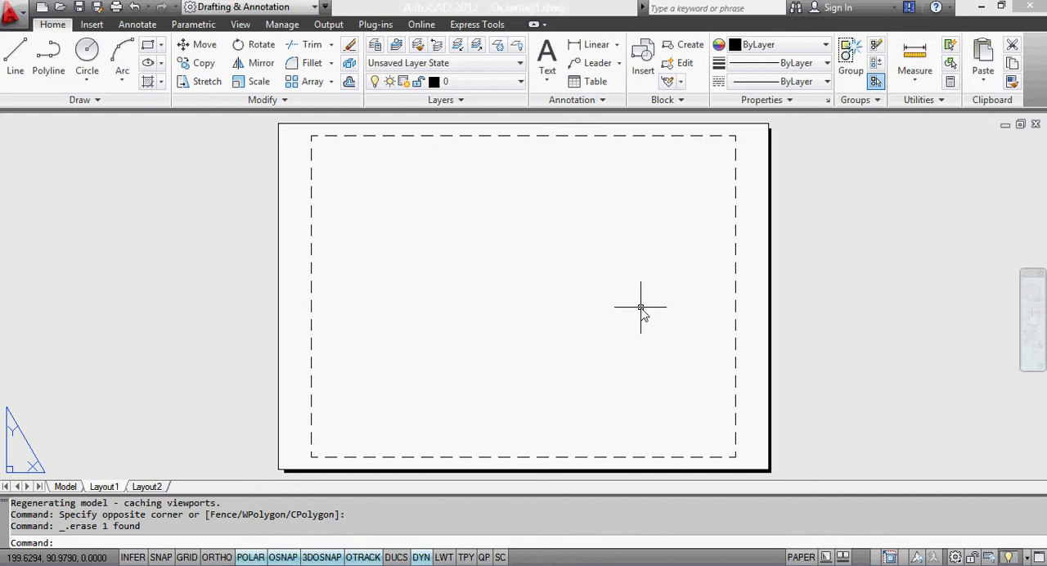
mouse_move(168, 439)
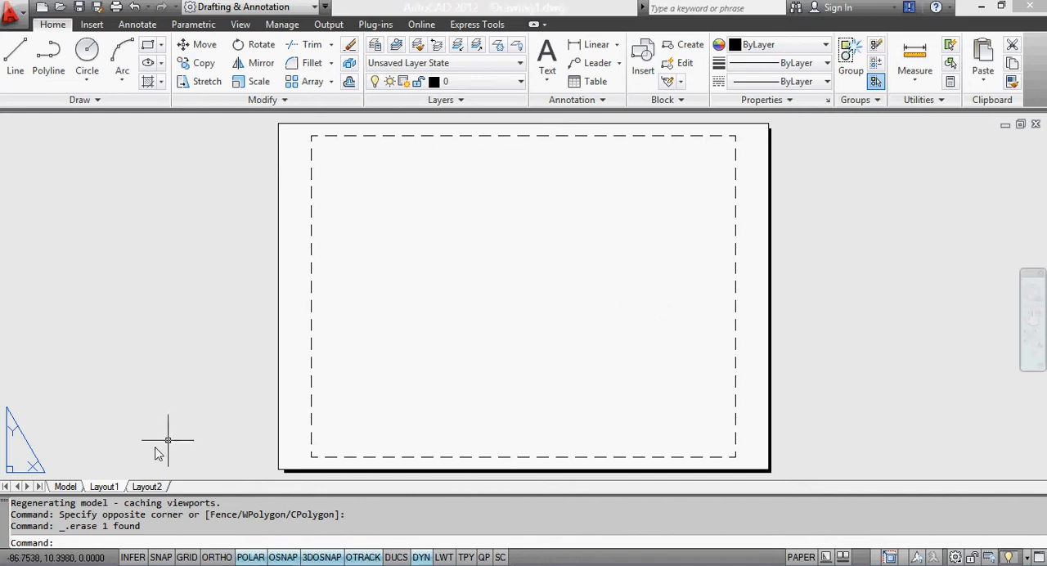
Check Layout1's page setup shows 210 × 297 mm landscape and close the manager.
right_click(107, 486)
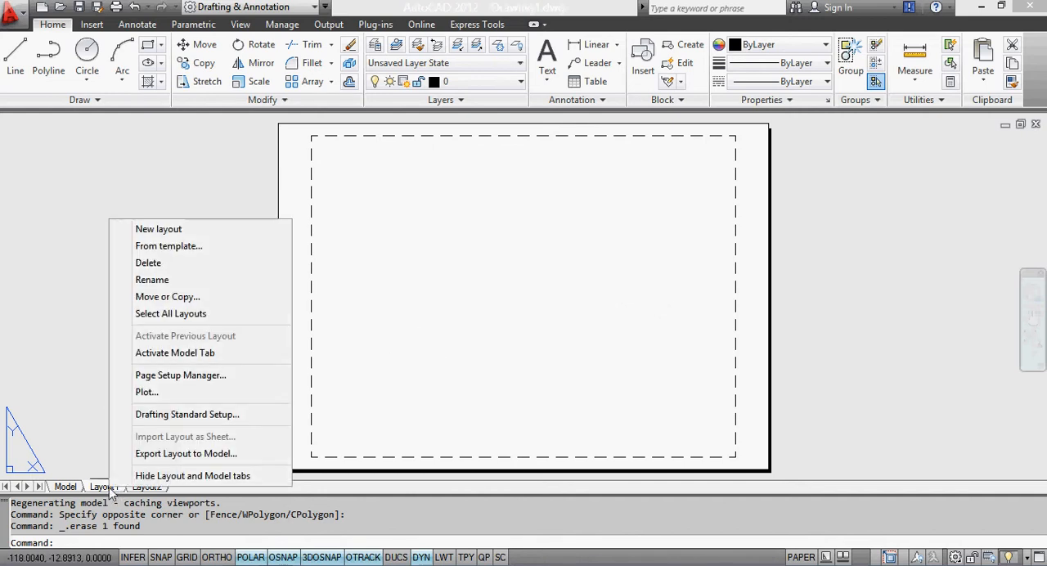
click(180, 375)
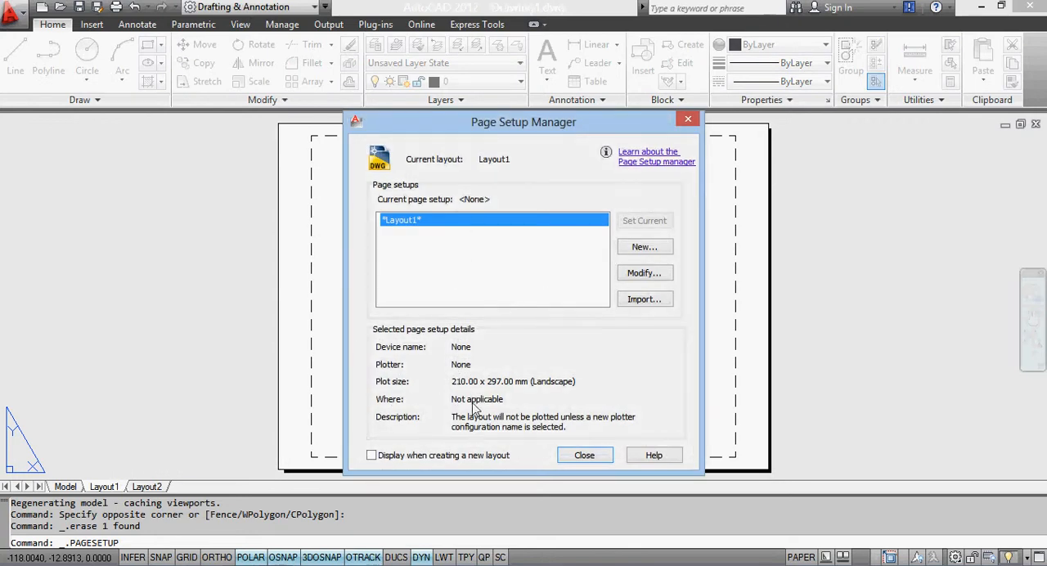
mouse_move(494, 403)
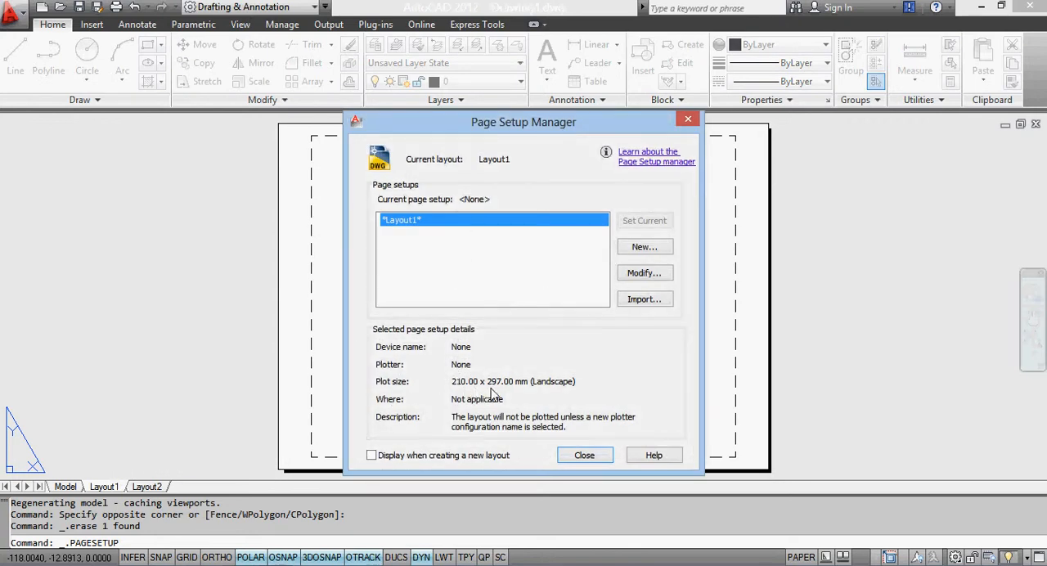
mouse_move(478, 396)
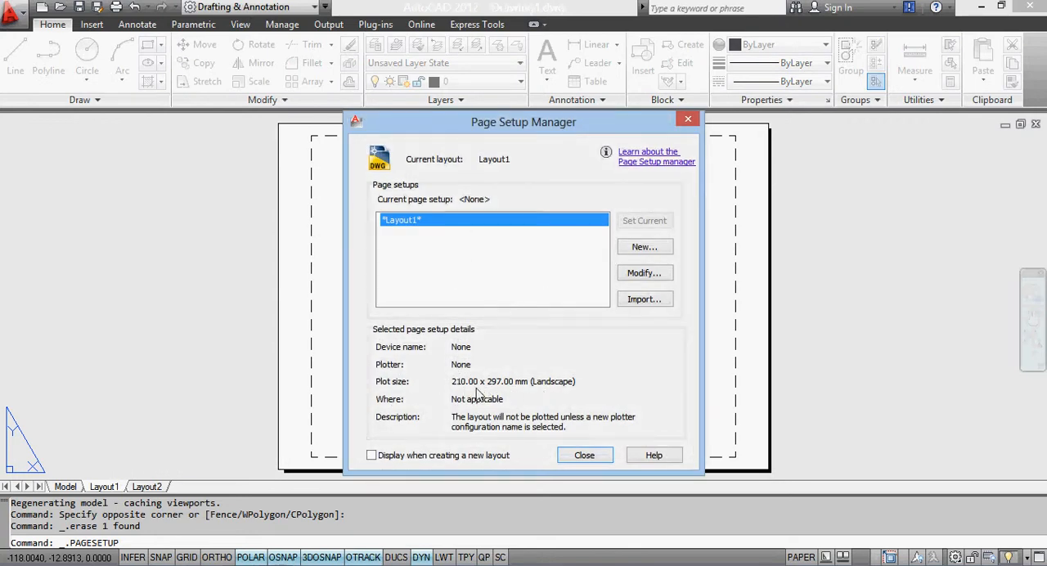
mouse_move(581, 419)
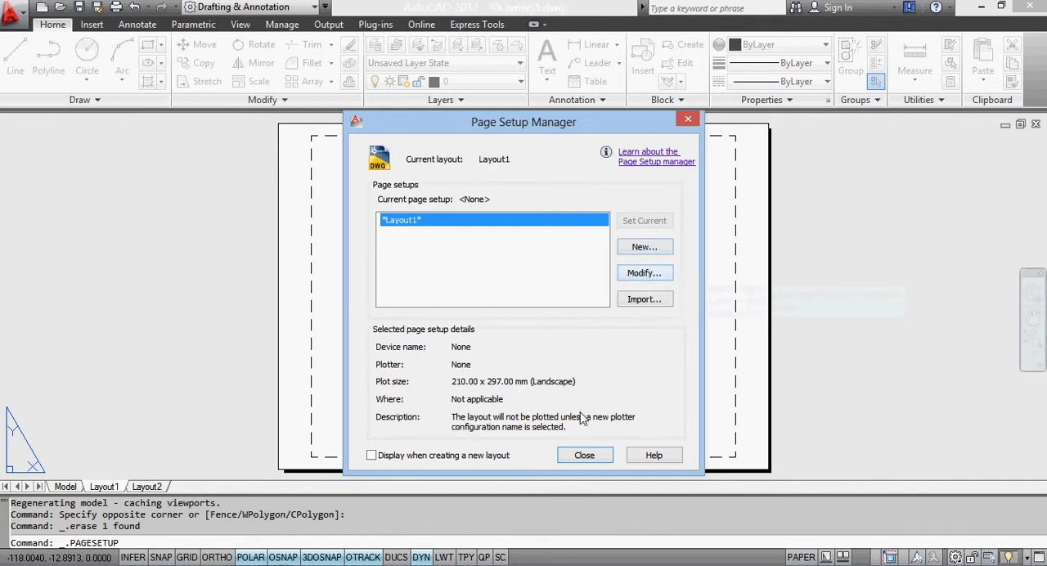
mouse_move(585, 455)
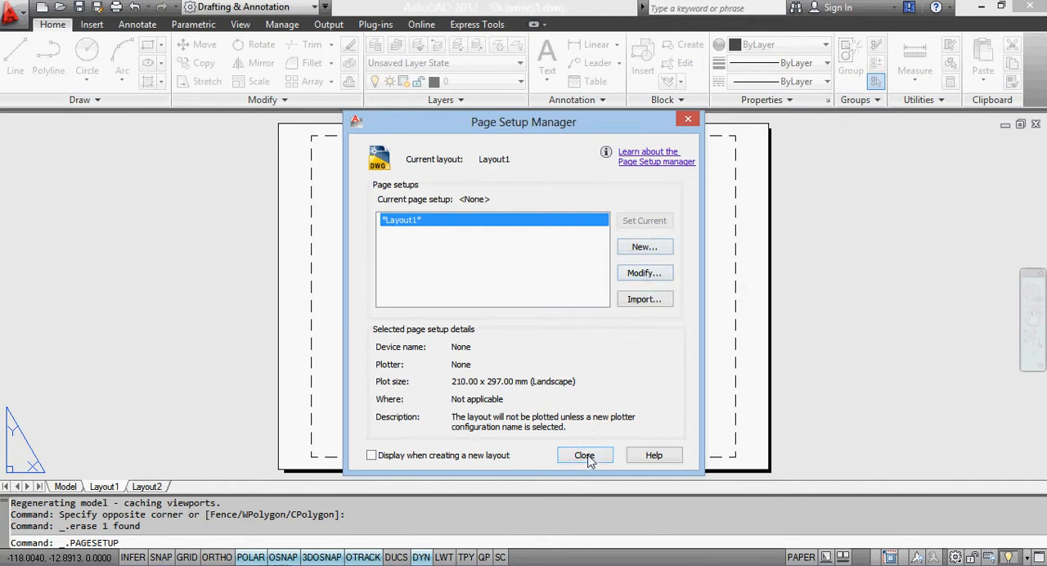
click(585, 455)
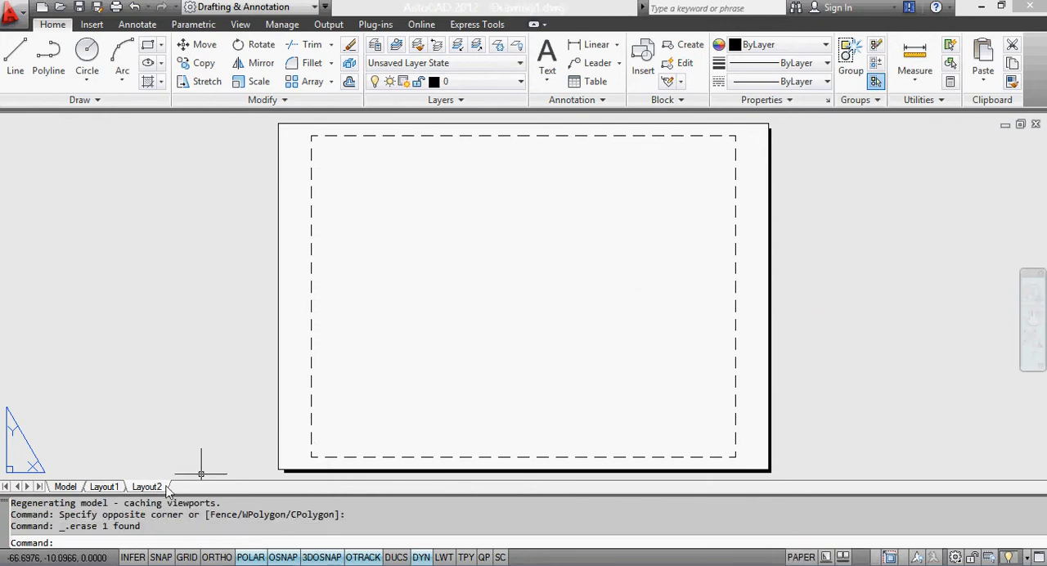
Modify Layout2's page setup to ISO A3 (420 × 297 mm) with zero plot offset and close the manager.
right_click(149, 488)
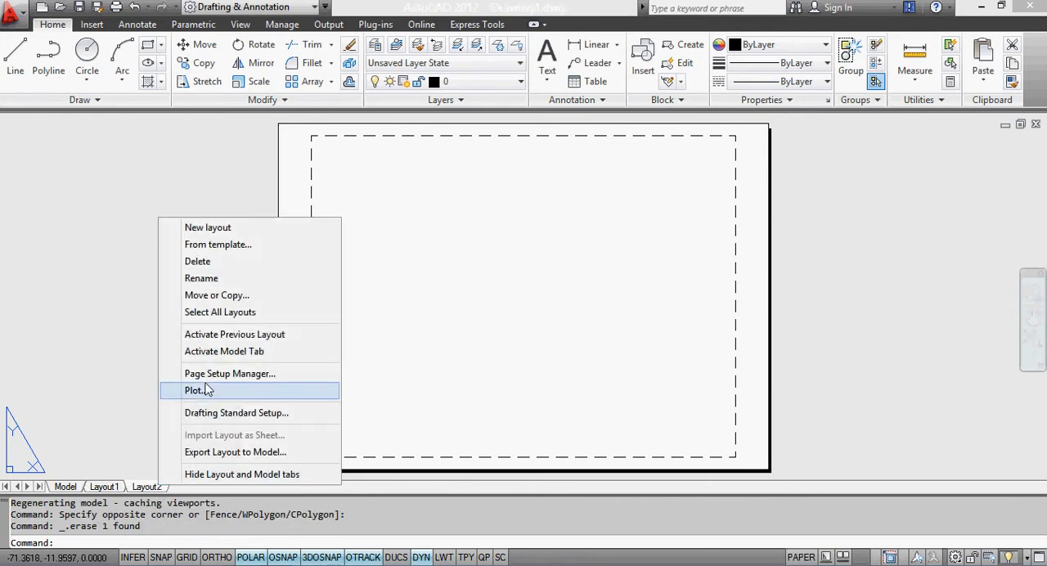
click(229, 373)
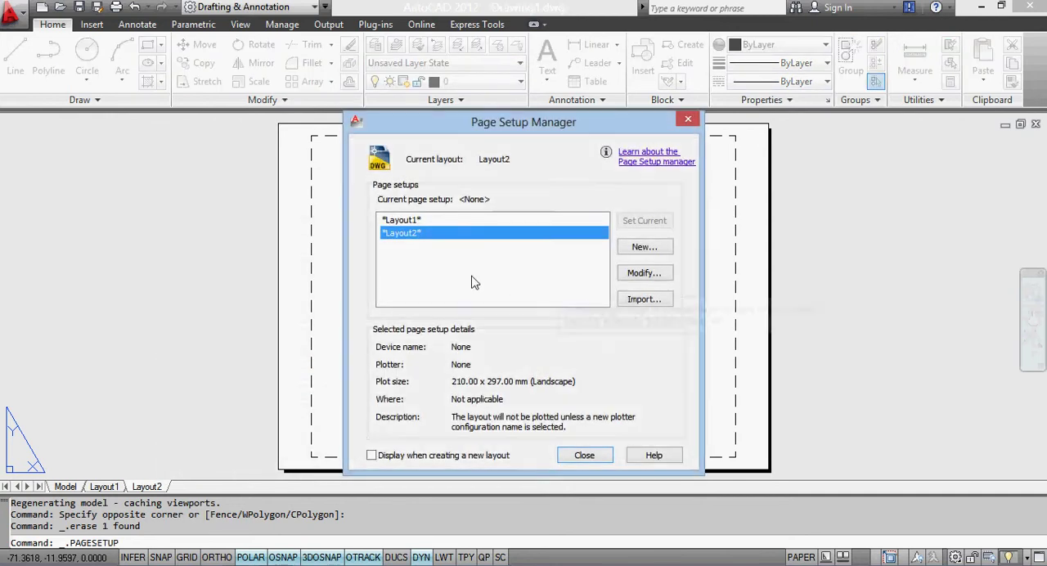
mouse_move(517, 392)
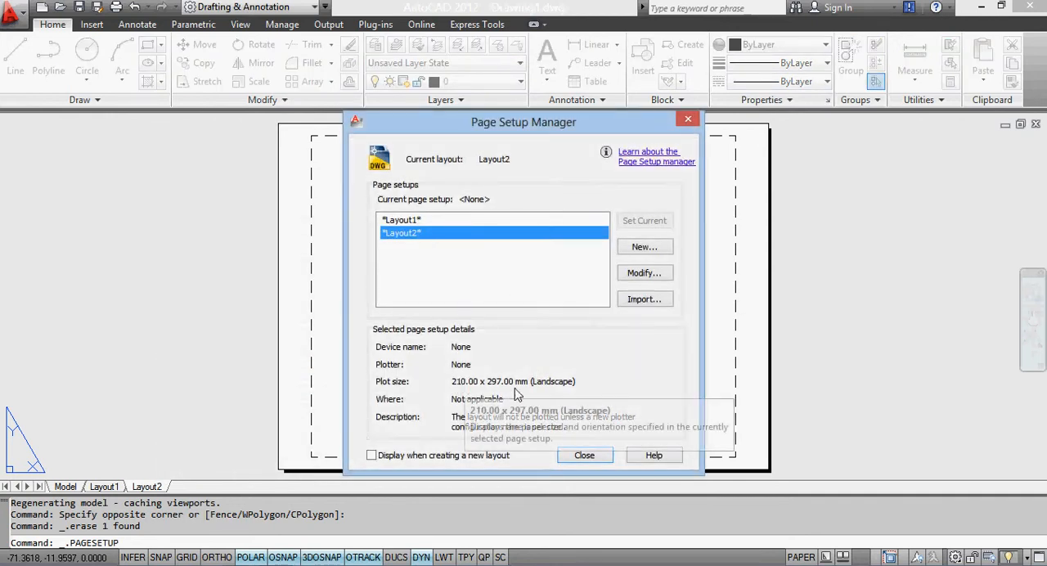
click(645, 272)
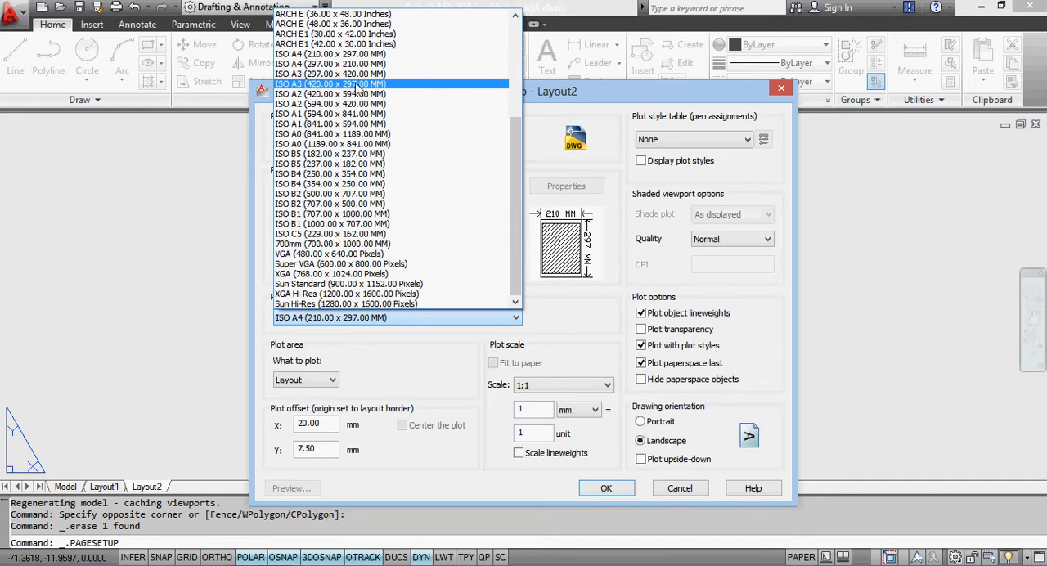
click(330, 83)
text(0)
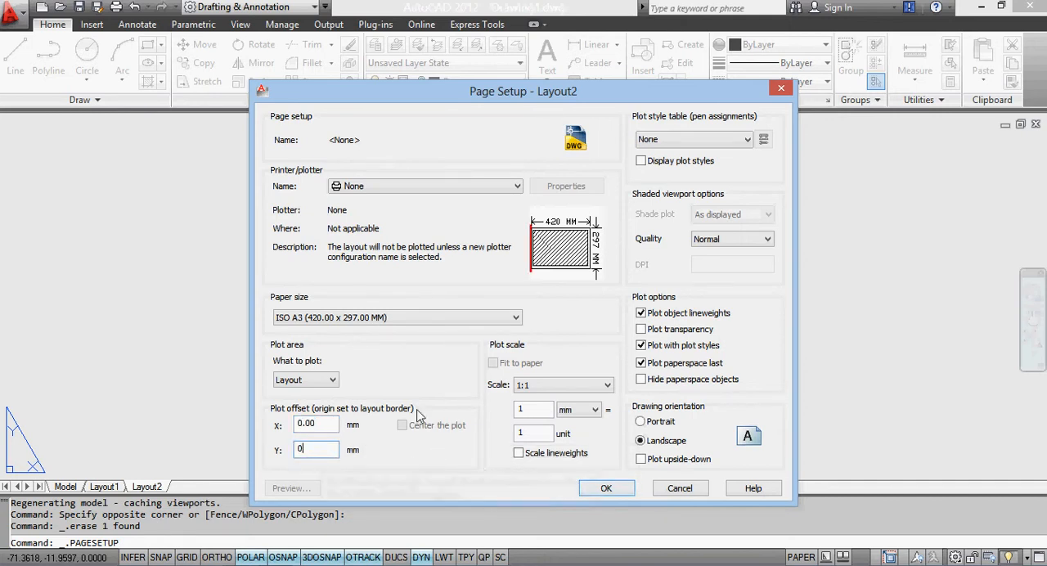
mouse_move(452, 451)
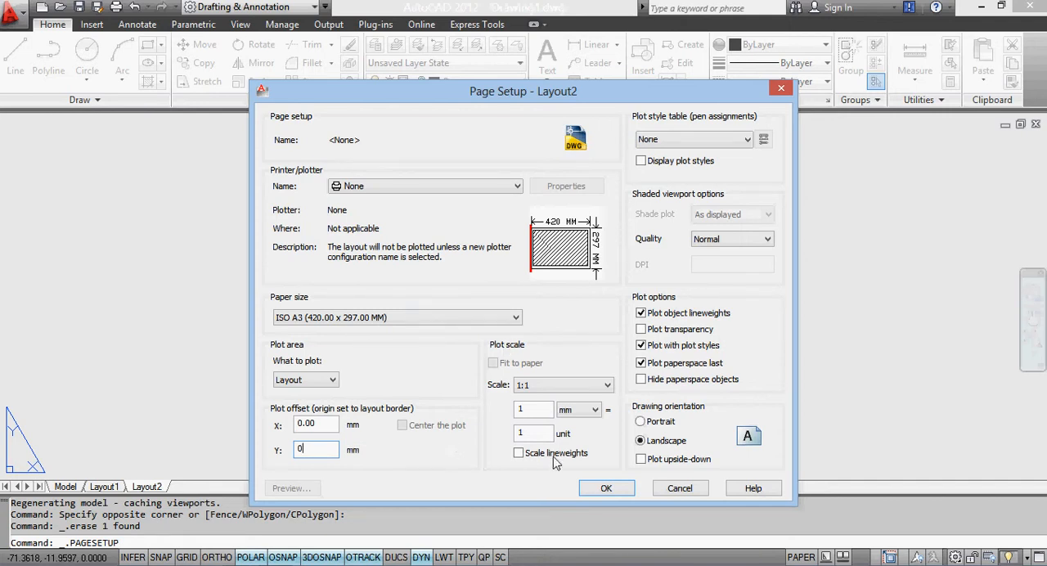
click(606, 488)
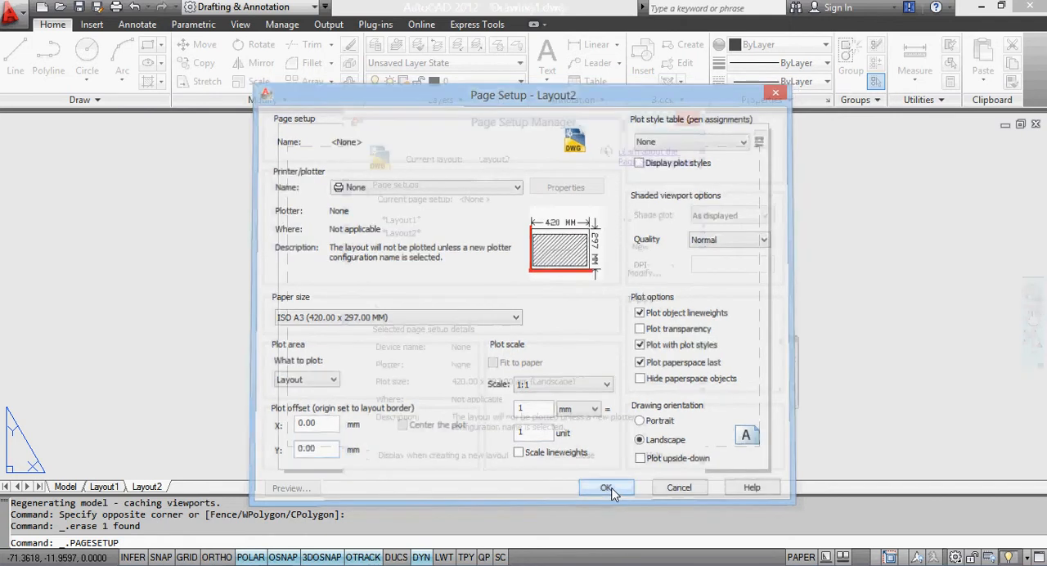
click(605, 488)
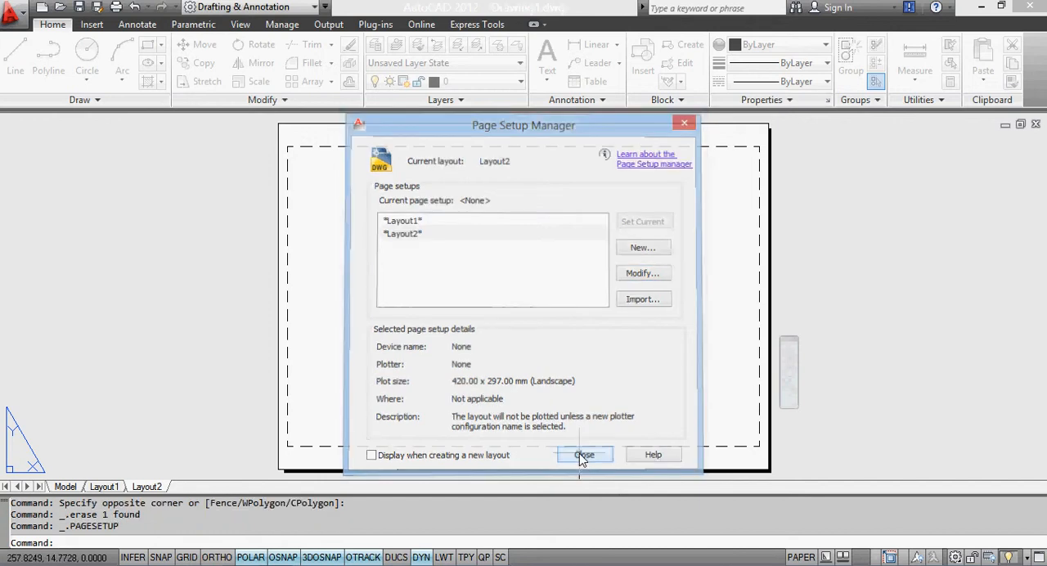
click(584, 455)
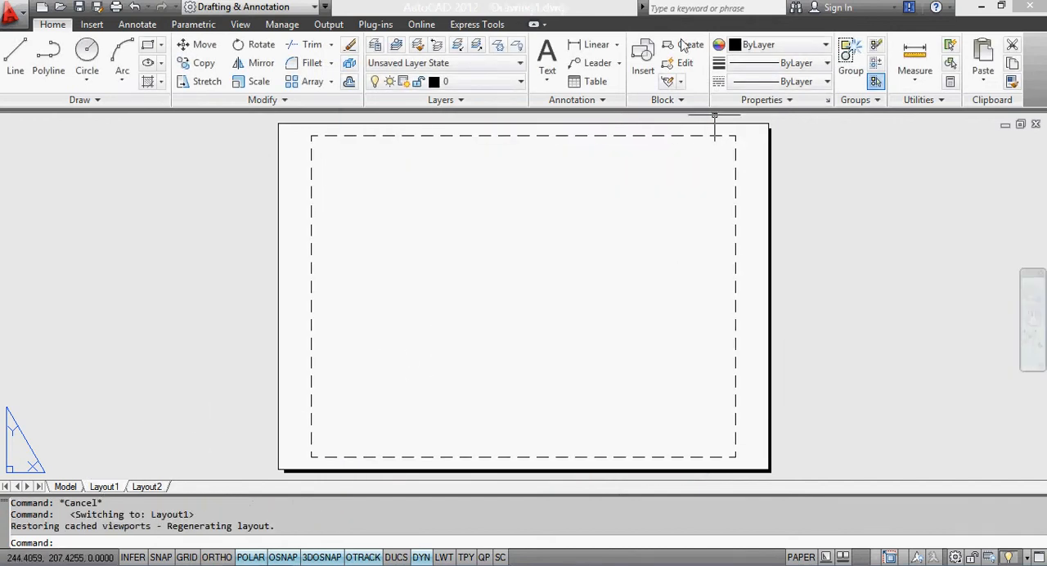
Insert titleblock at Layout1's lower-left page corner, then move to Layout2.
click(642, 57)
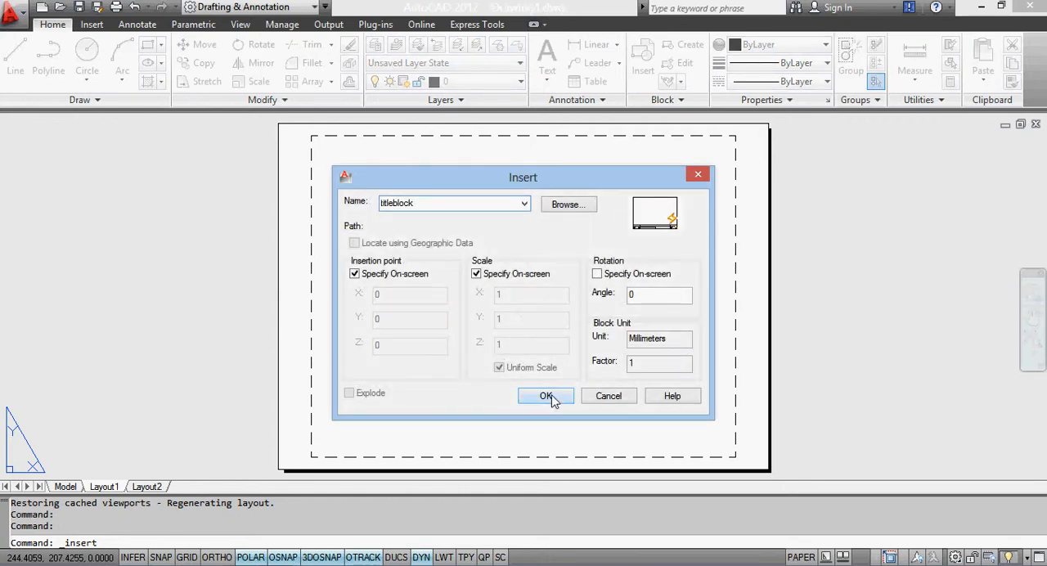
click(545, 396)
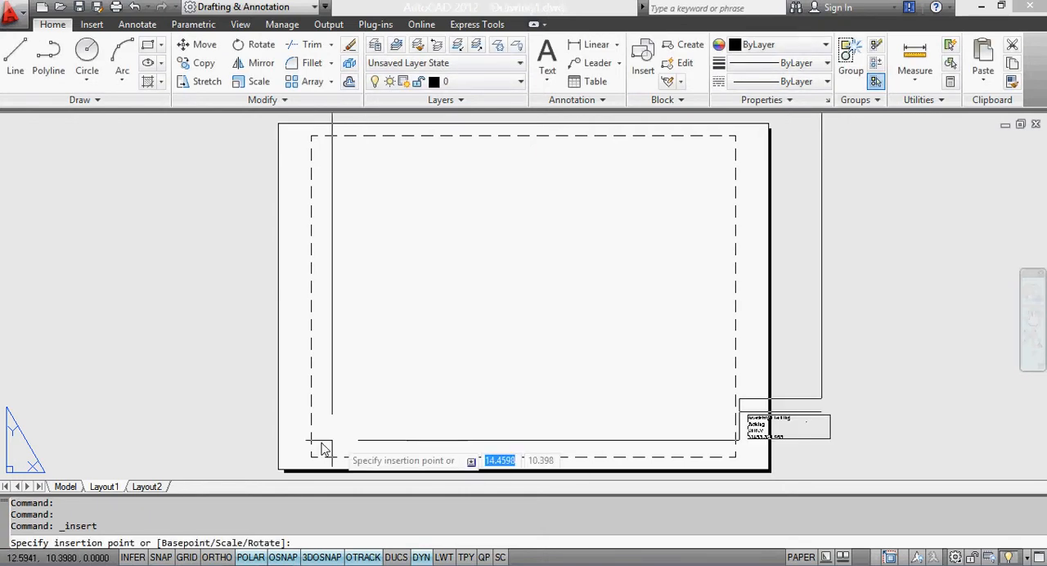
mouse_move(309, 475)
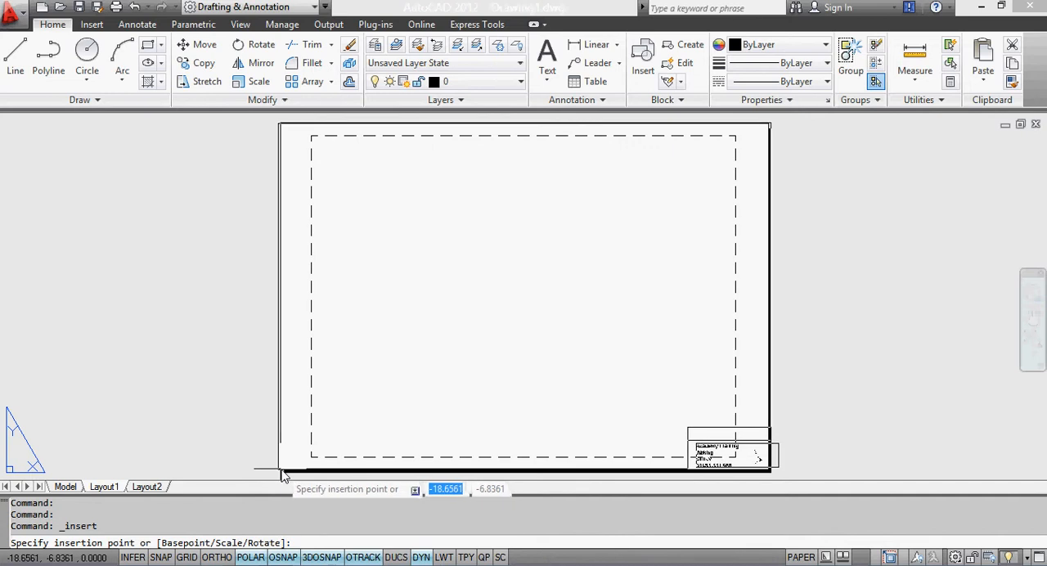
click(285, 474)
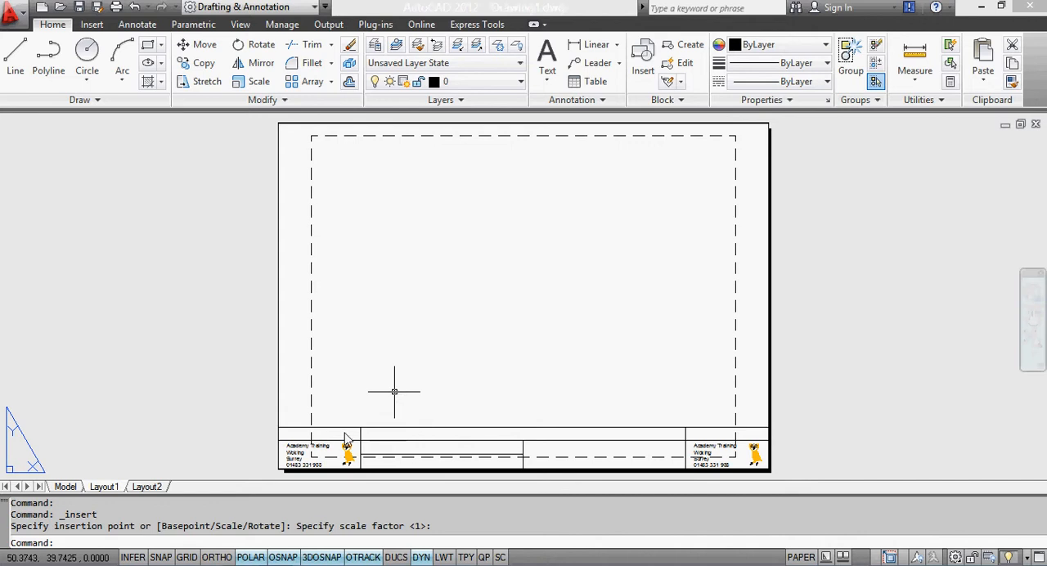
mouse_move(630, 445)
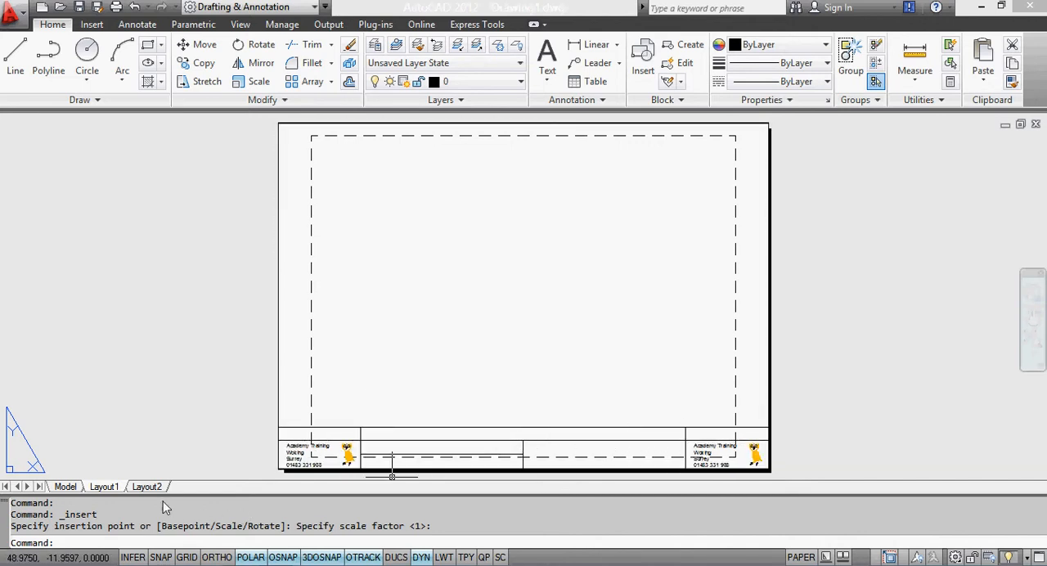
click(152, 487)
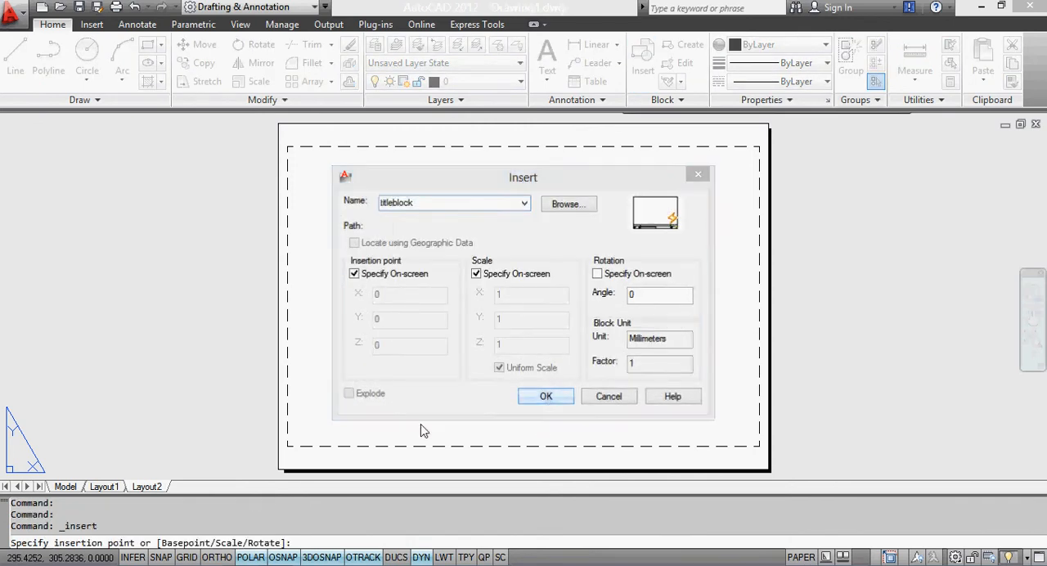
Insert the titleblock at Layout2's lower-left corner and switch its size lookup to A3L.
click(546, 396)
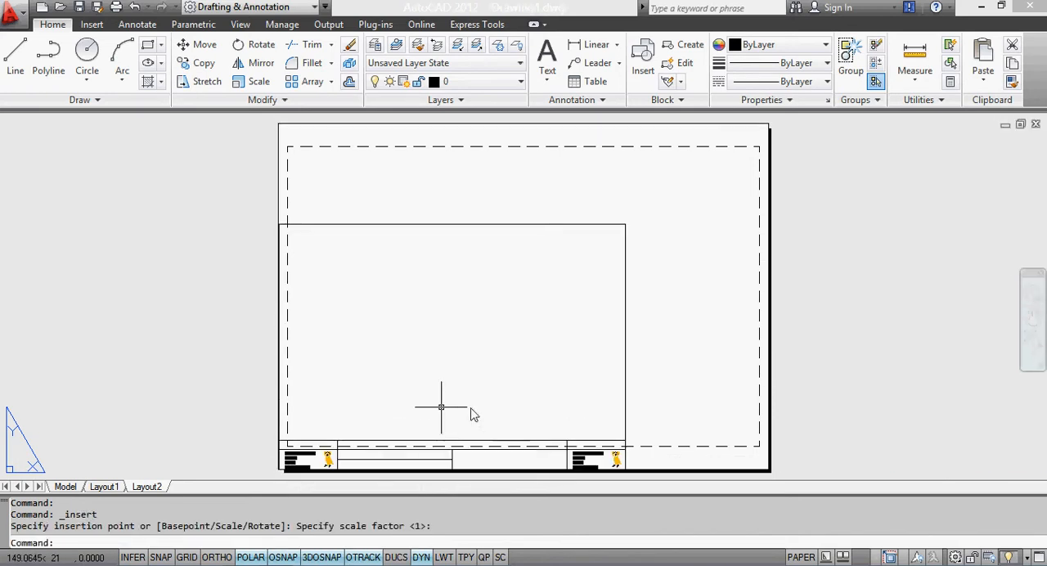
mouse_move(522, 394)
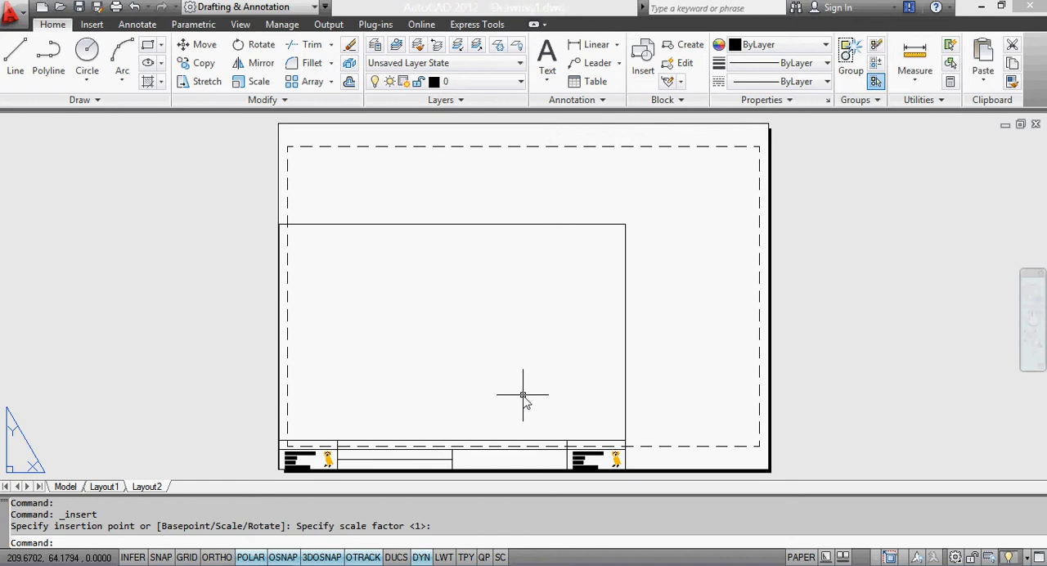
mouse_move(769, 417)
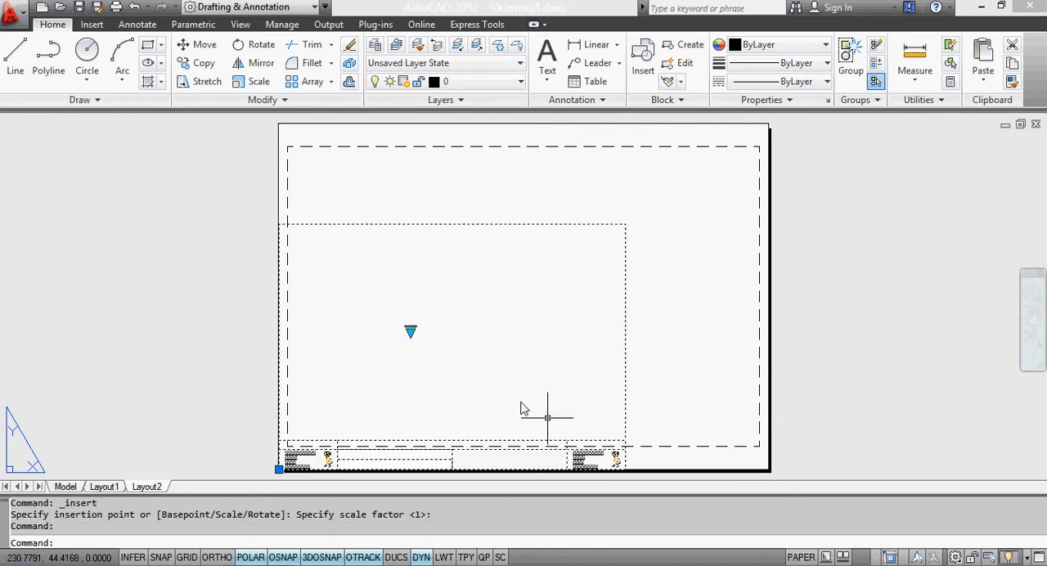
click(409, 332)
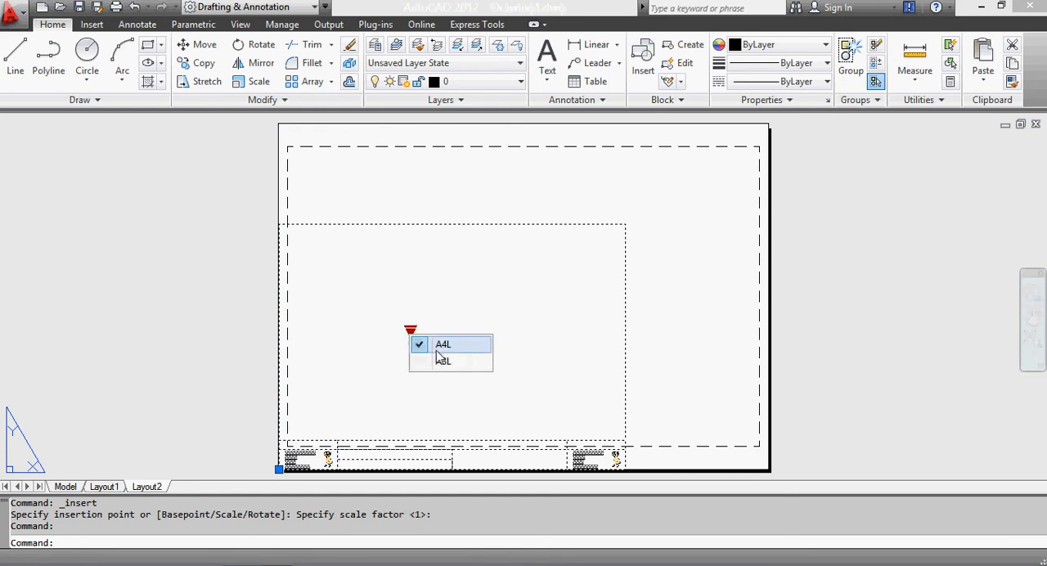
click(442, 346)
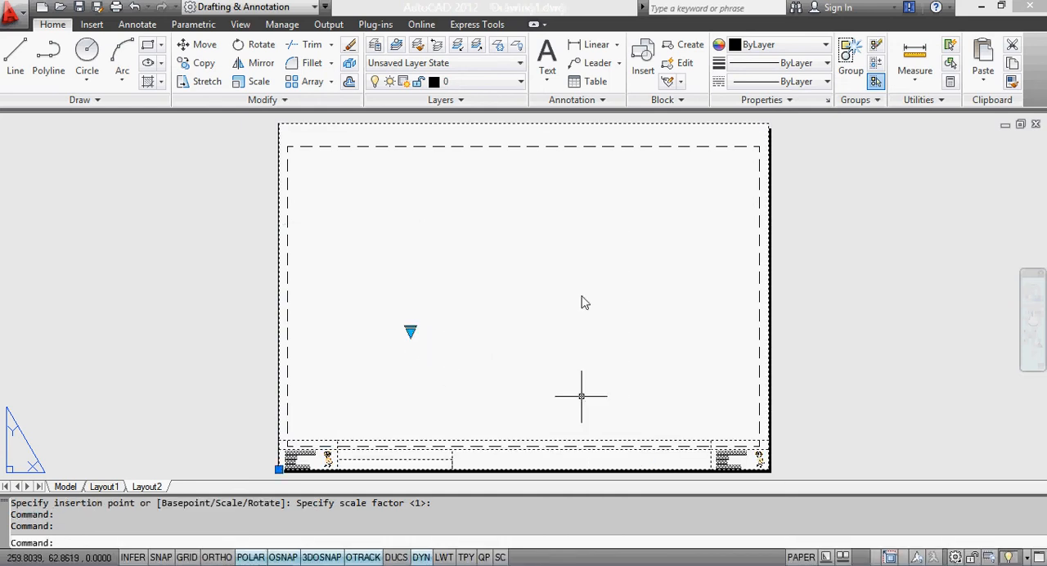
mouse_move(694, 465)
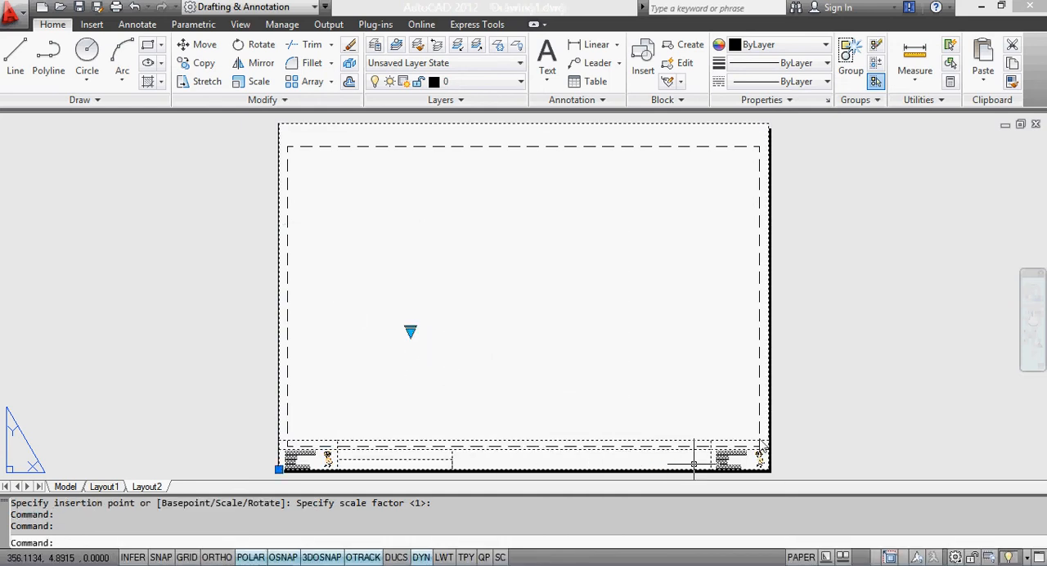